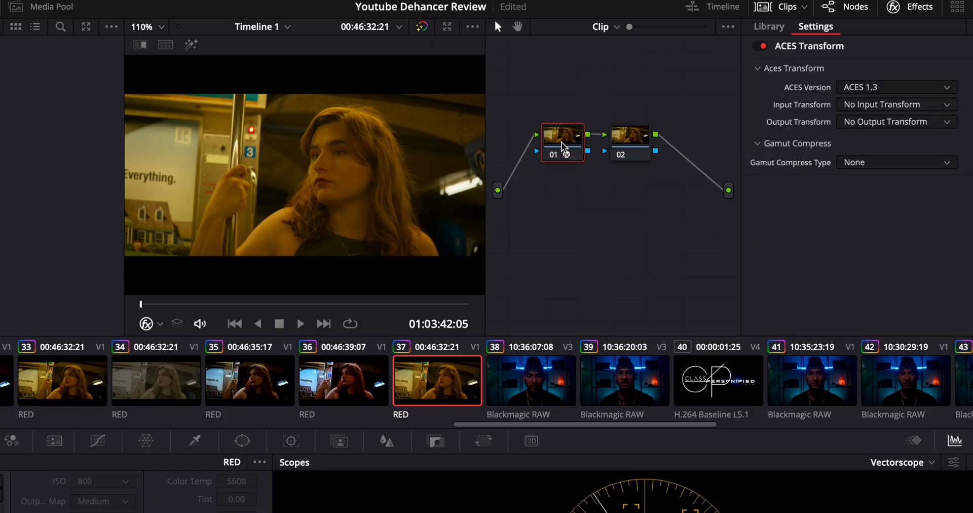
Set the ACES Transform input to Rec.709 and output to RED Log3G10 REDWideGamutRGB
left_click(895, 105)
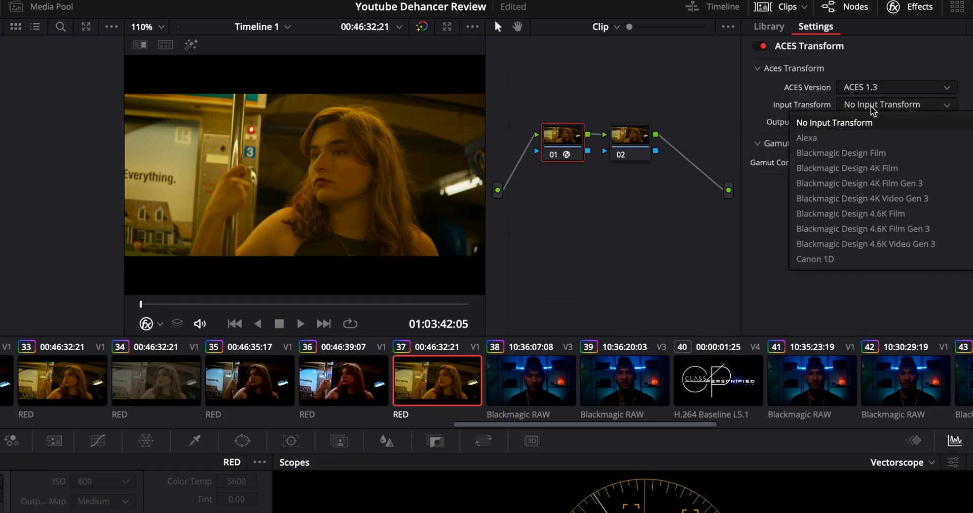
mouse_move(873, 110)
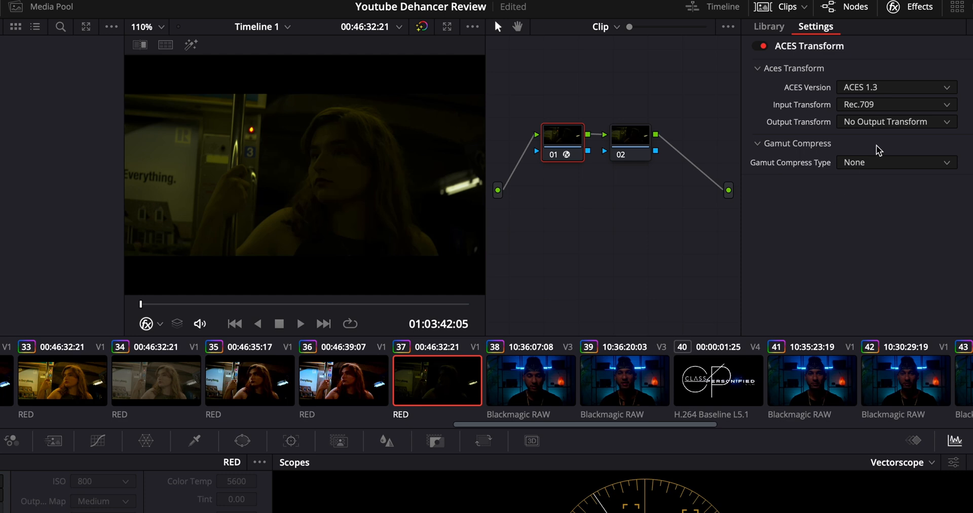
left_click(895, 121)
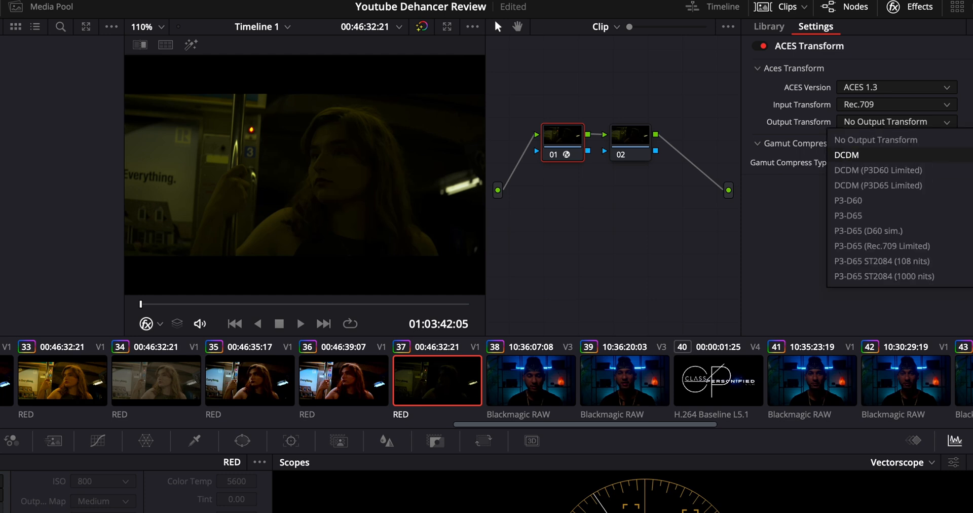
scroll("down", 3)
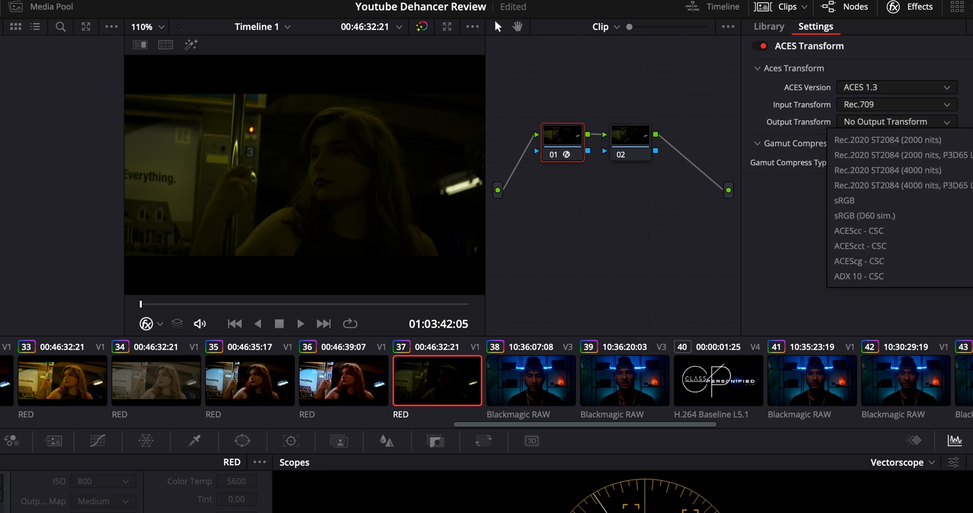
scroll("down", 3)
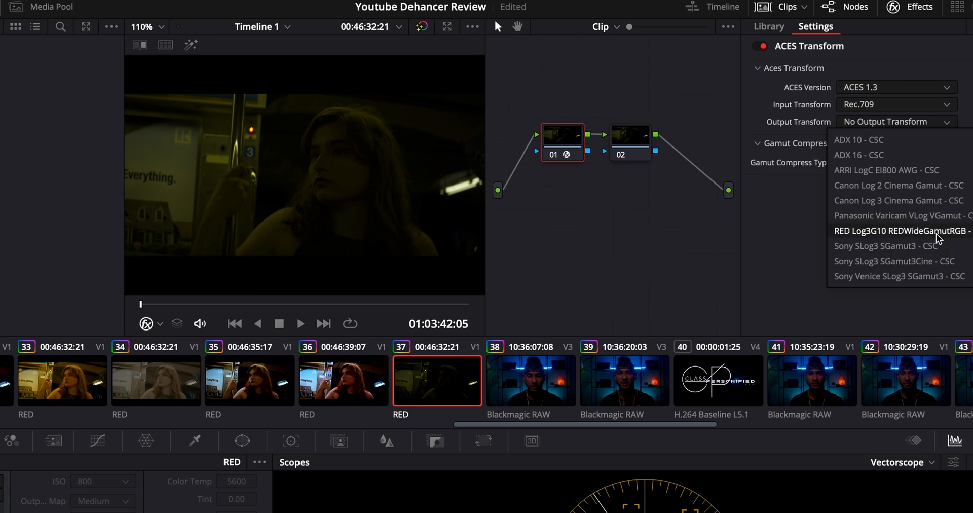
left_click(900, 231)
type("deha")
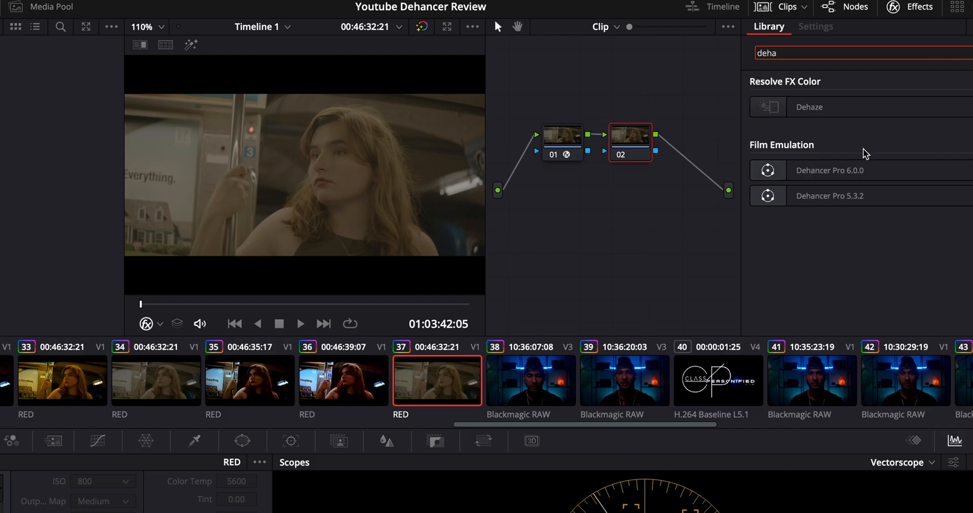
Drop Dehancer Pro 5.3.2 on node 02 with source RED Komodo 6K, IPP2 RWG Log3G10
left_click_drag(829, 196, 637, 149)
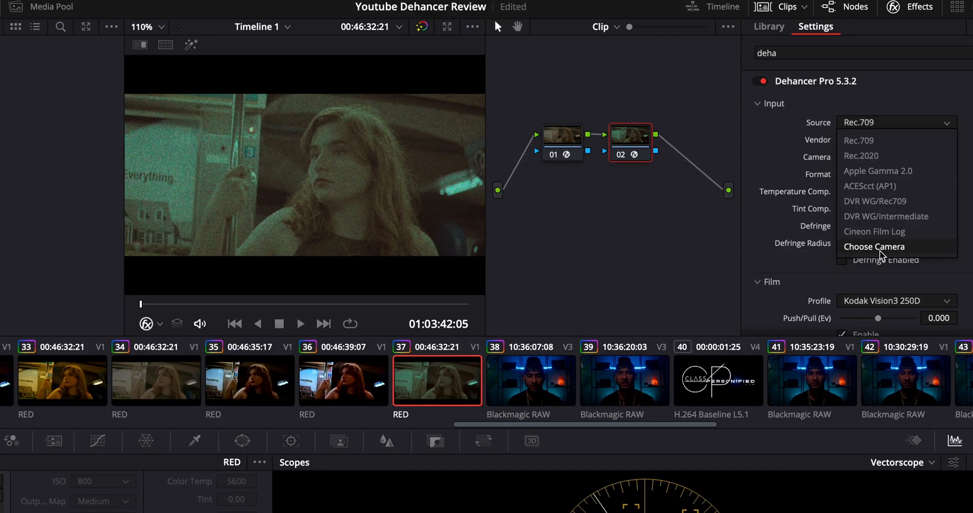
left_click(874, 247)
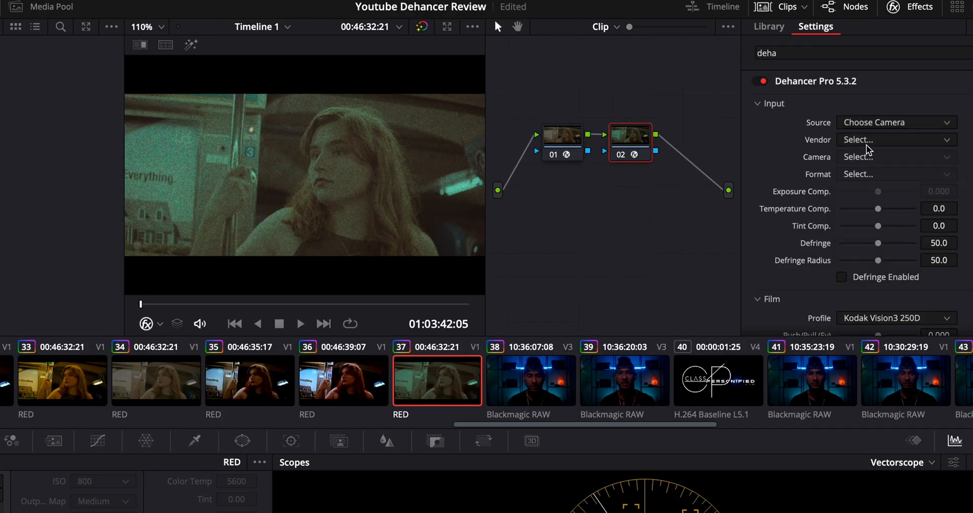
left_click(894, 139)
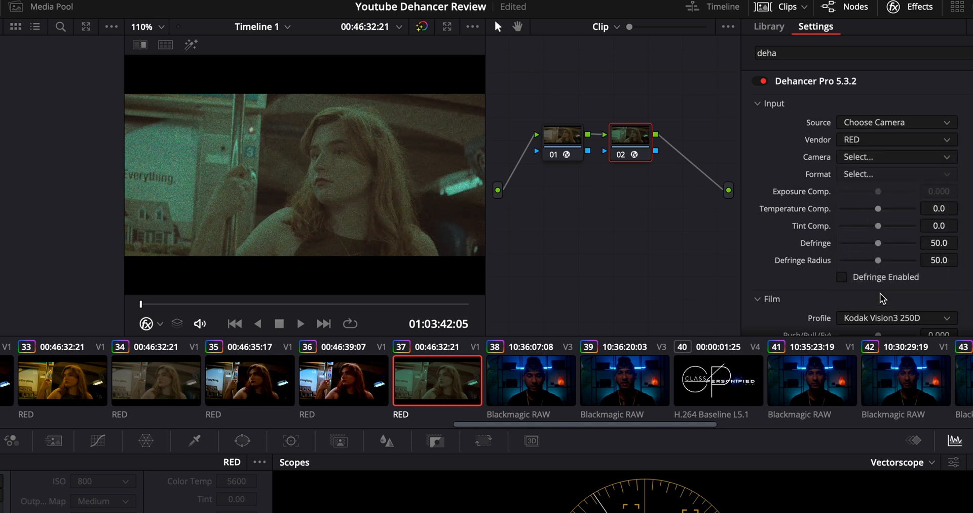
left_click(896, 157)
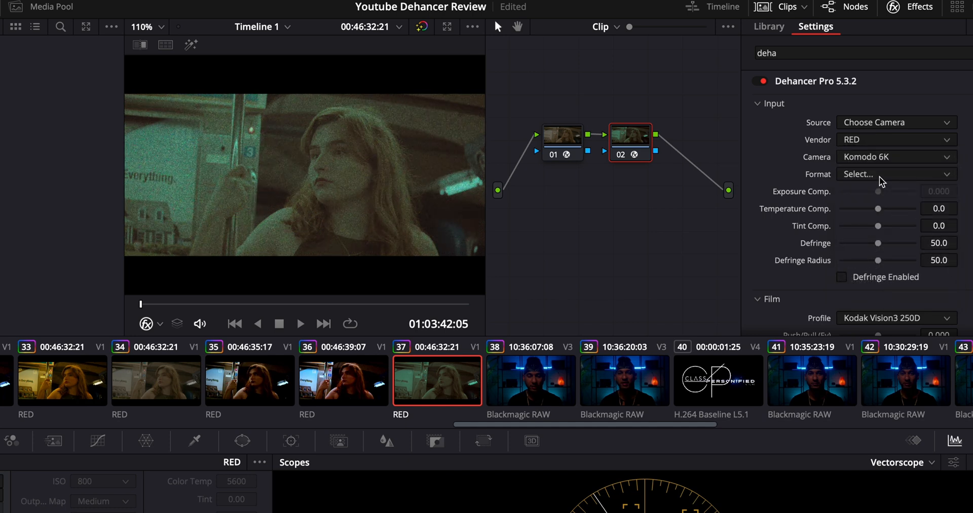
left_click(896, 174)
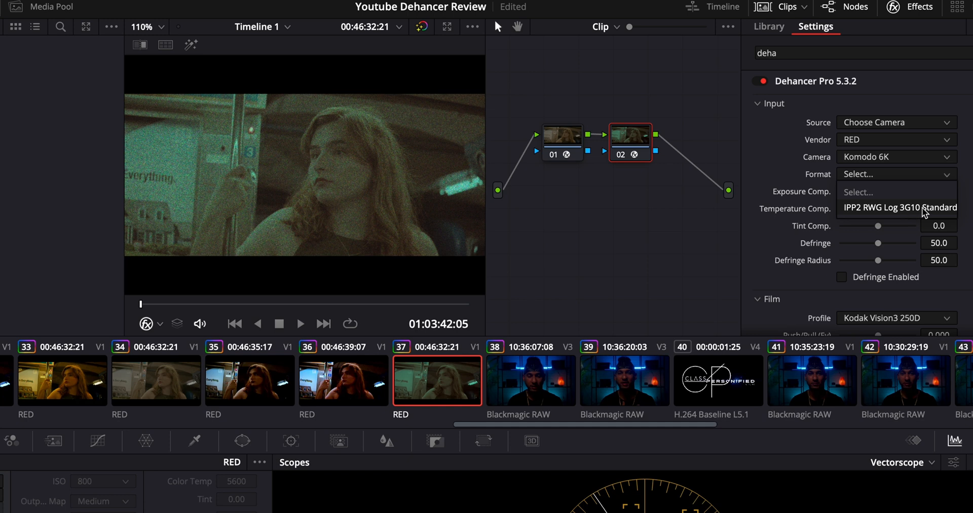
left_click(898, 207)
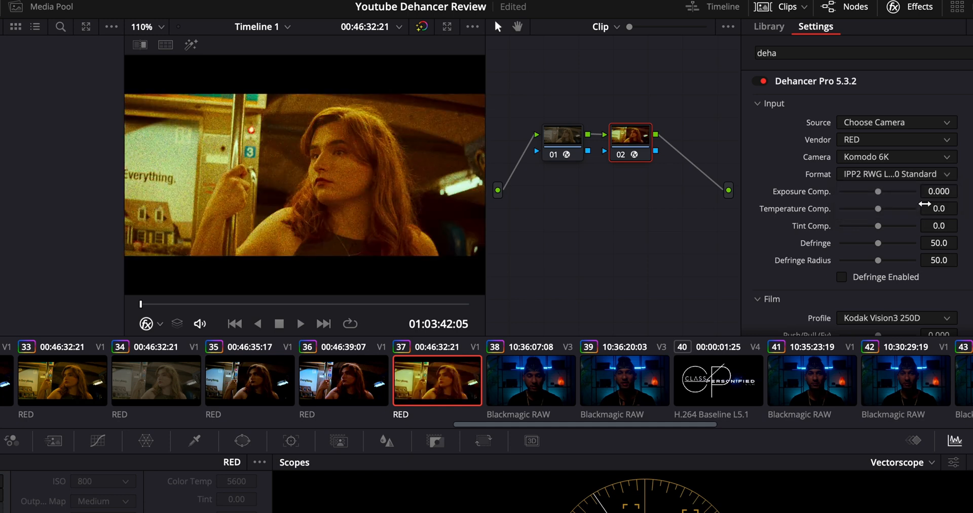
mouse_move(711, 275)
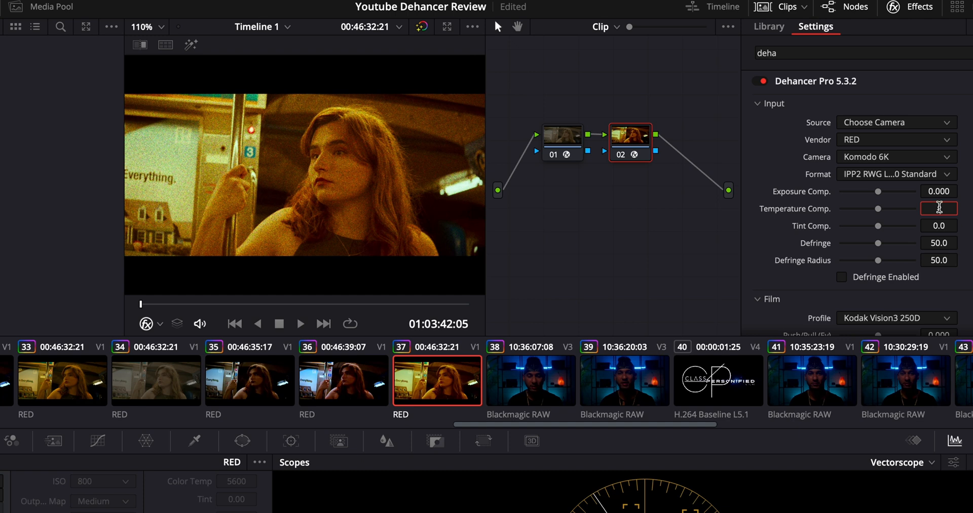
Enter temperature comp -30.3 and tint -0.9, and drag defringe to 47.7, radius 66.9
type("-30.3")
left_click(939, 226)
type("-0.9")
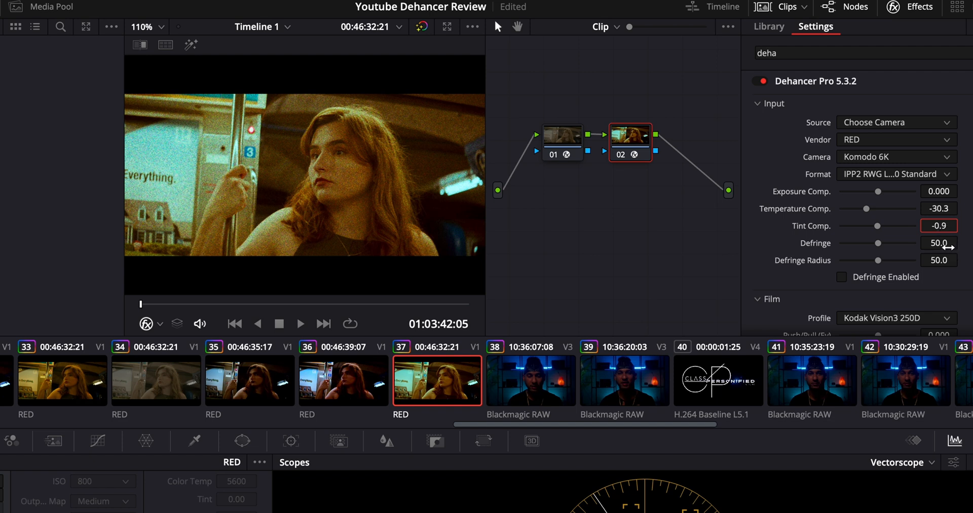
left_click(939, 243)
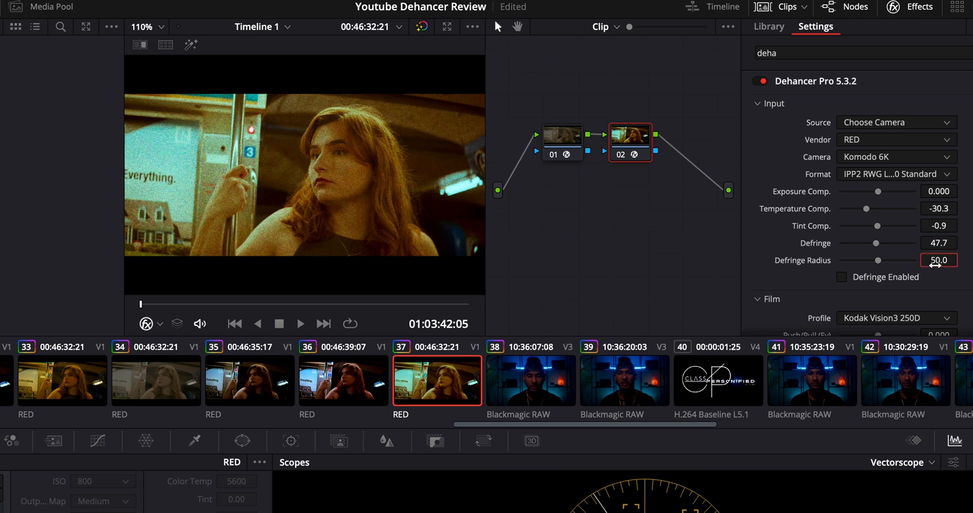
left_click_drag(939, 259, 939, 259)
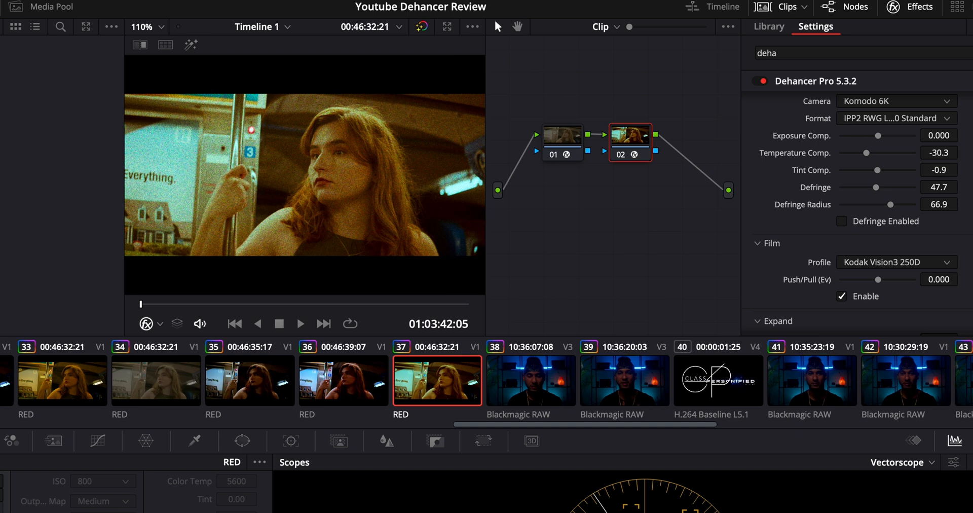
mouse_move(925, 253)
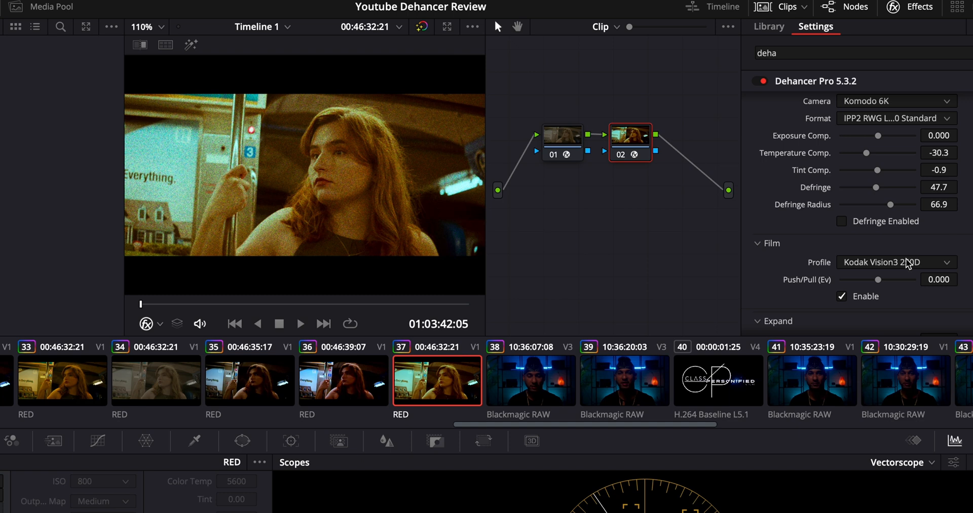
Pick Fujicolor Natura 1600 as the film profile, then scroll down the Dehancer settings
left_click(895, 262)
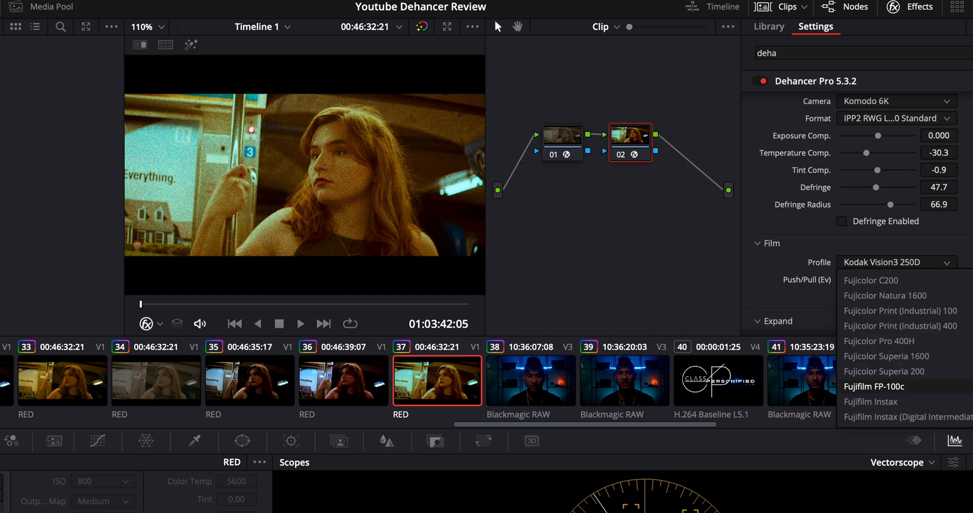
mouse_move(885, 295)
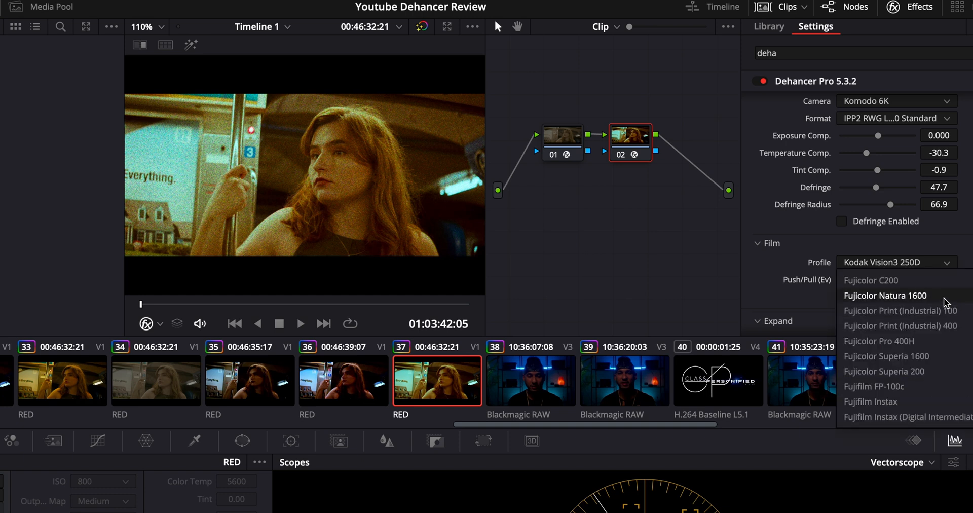
left_click(886, 296)
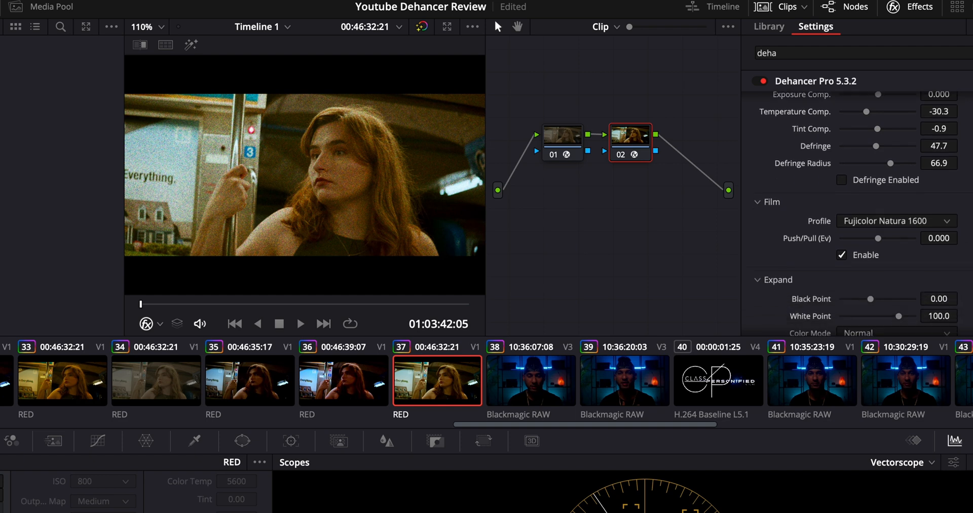
scroll("down", 3)
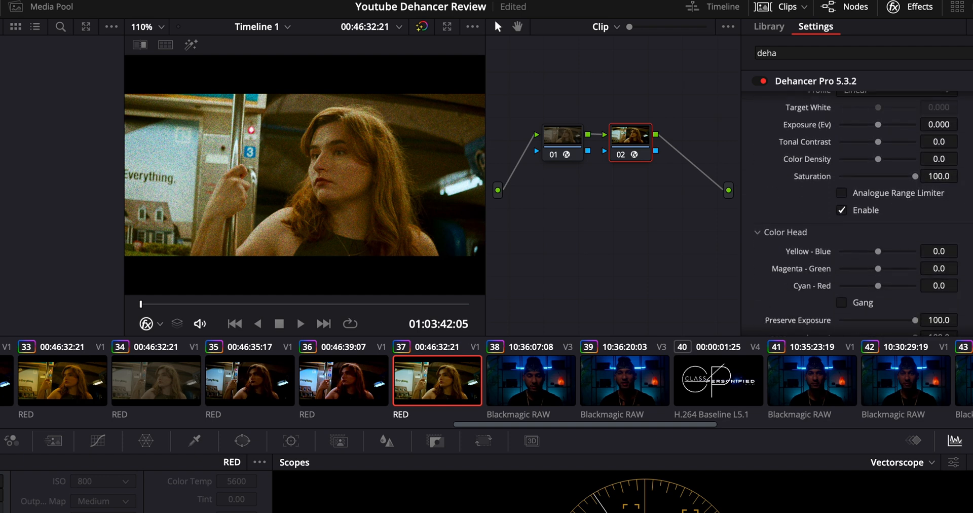
scroll("down", 3)
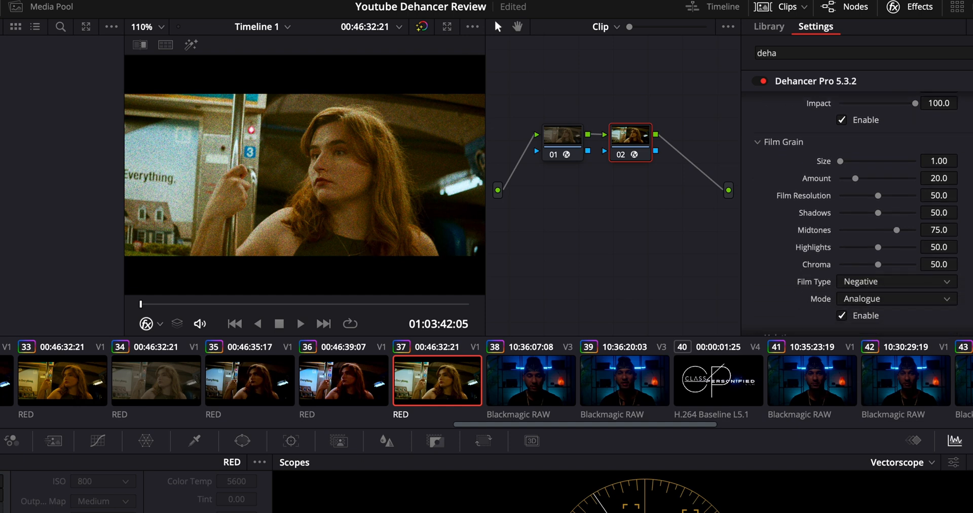
scroll("down", 3)
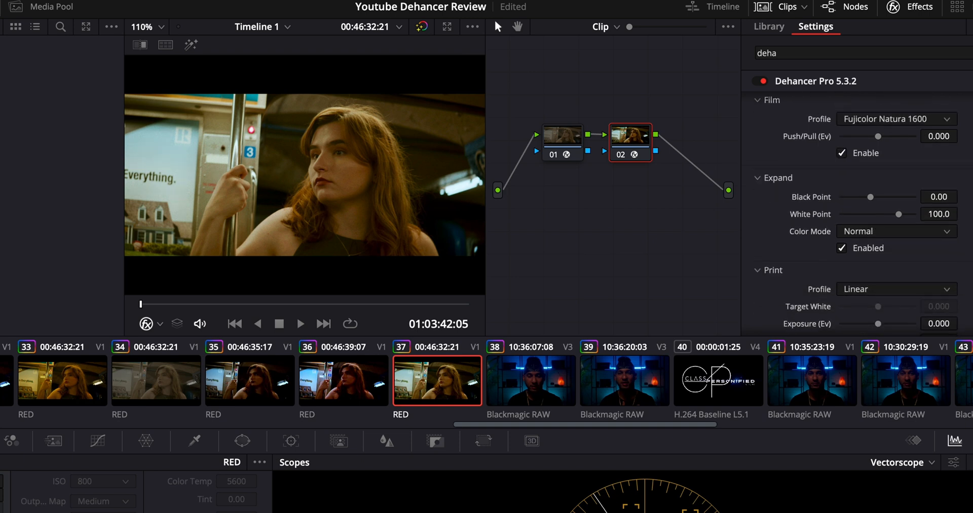
Compare Kodak Endura Glossy Paper against Kodak 2383 Print Film, settling on Endura Glossy Paper
left_click(896, 157)
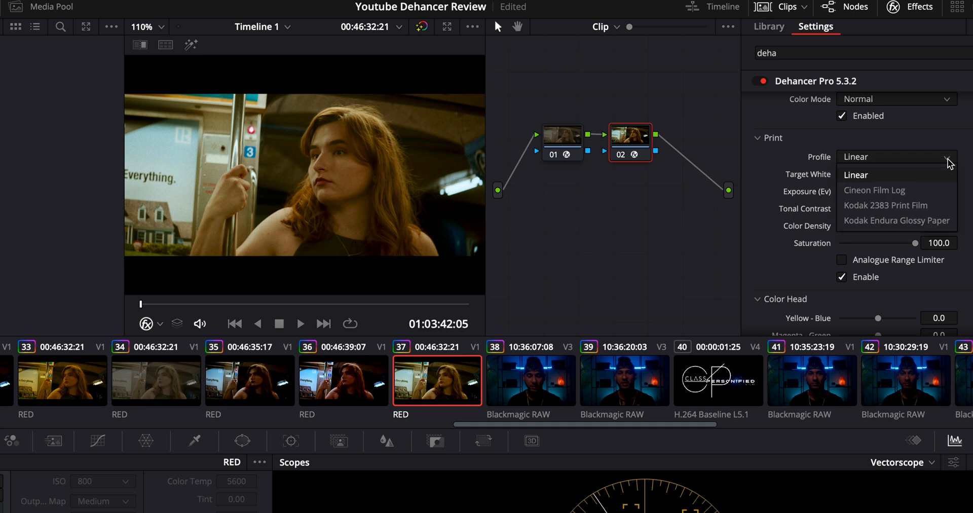
mouse_move(897, 221)
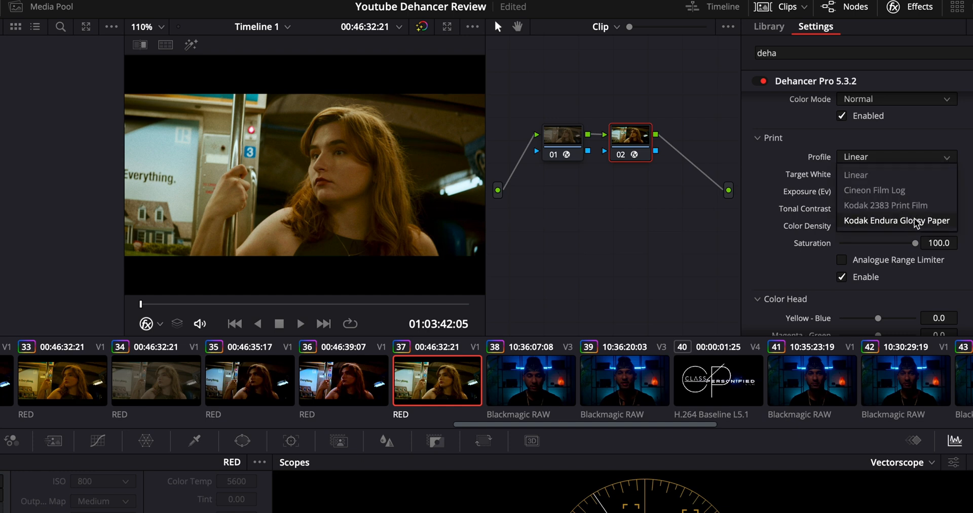
left_click(896, 220)
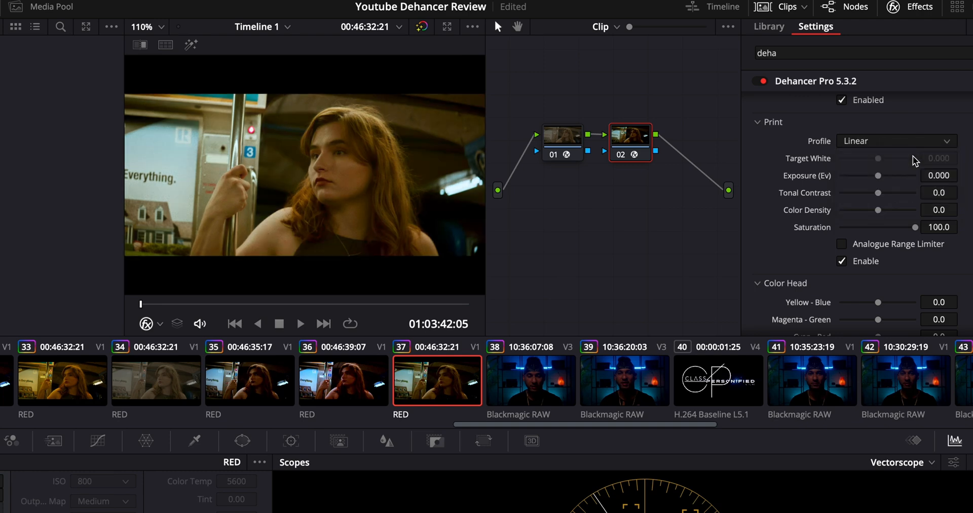
left_click(896, 141)
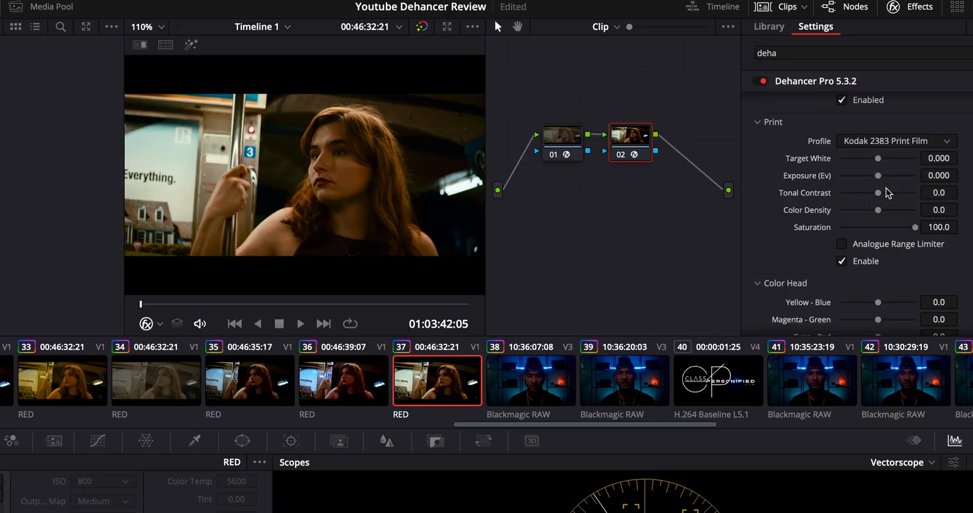
left_click(896, 141)
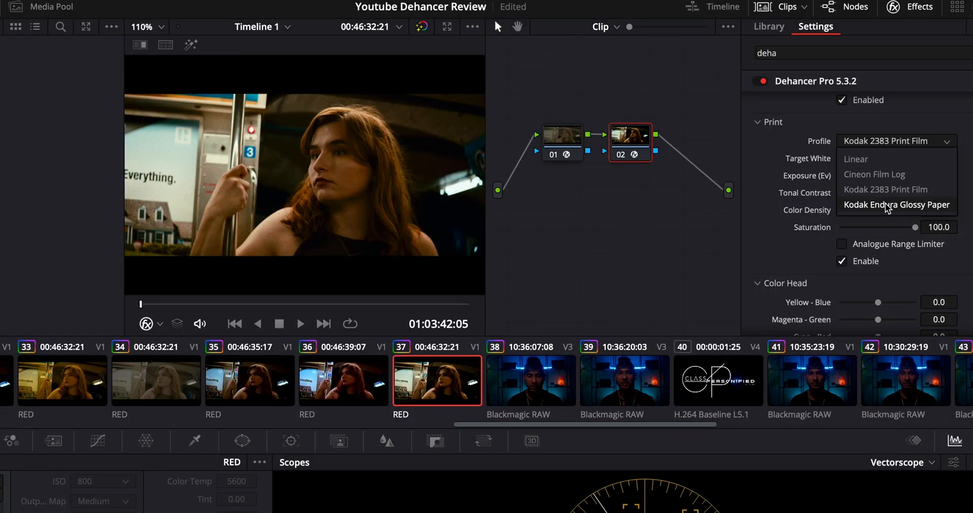
left_click(895, 204)
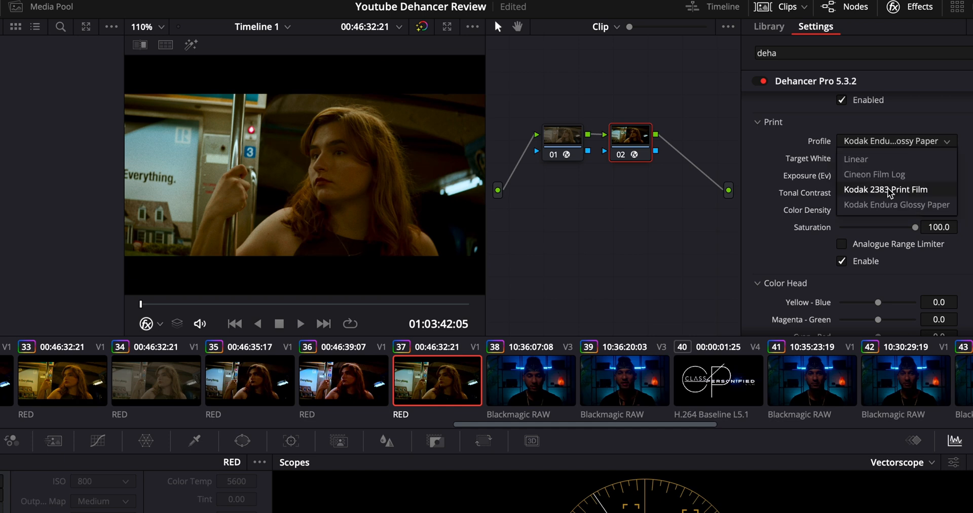
left_click(887, 189)
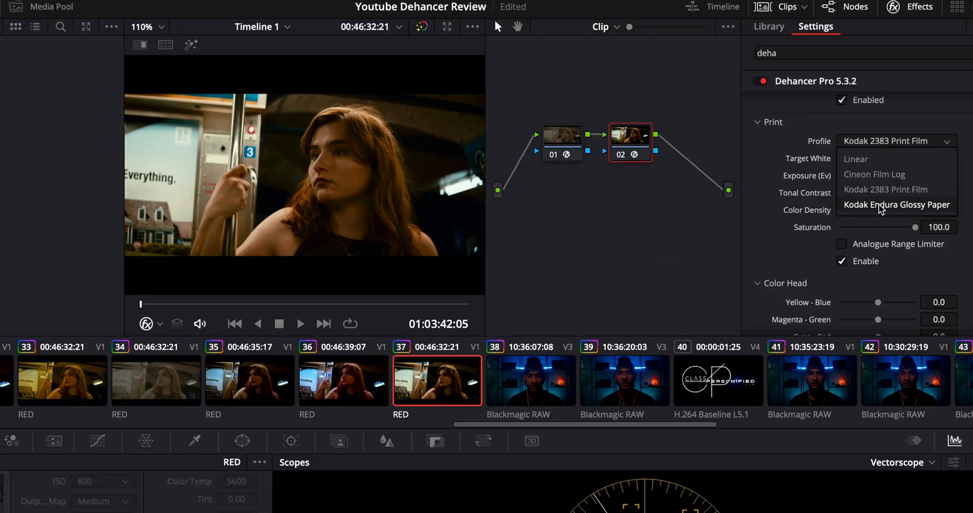
left_click(896, 204)
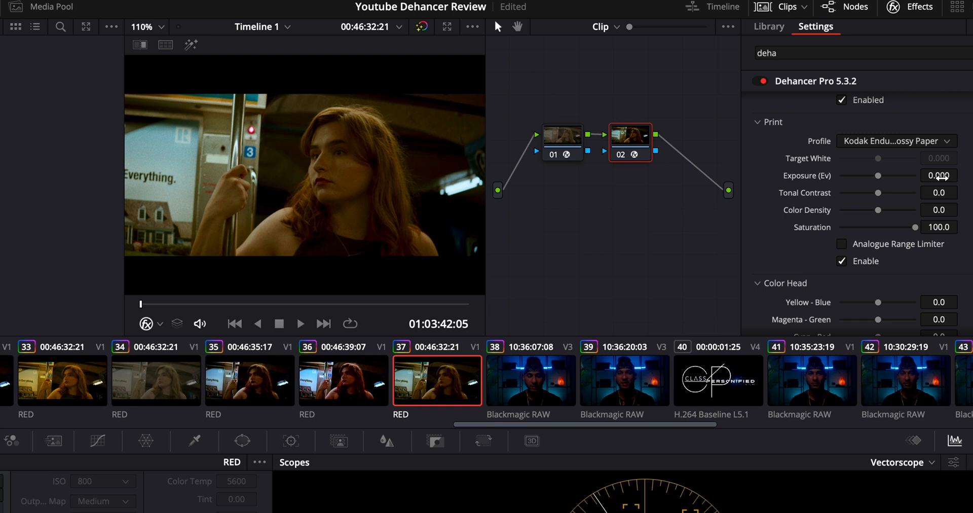
Enter print exposure 0.084, tonal contrast 6.9, color density 100 and saturation 88.1
left_click(939, 176)
type("0.084")
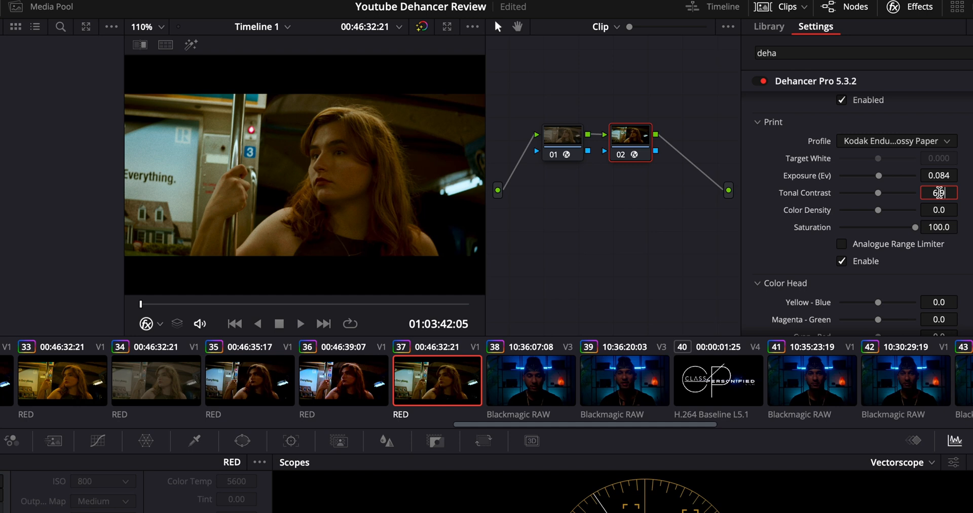
type("6.9")
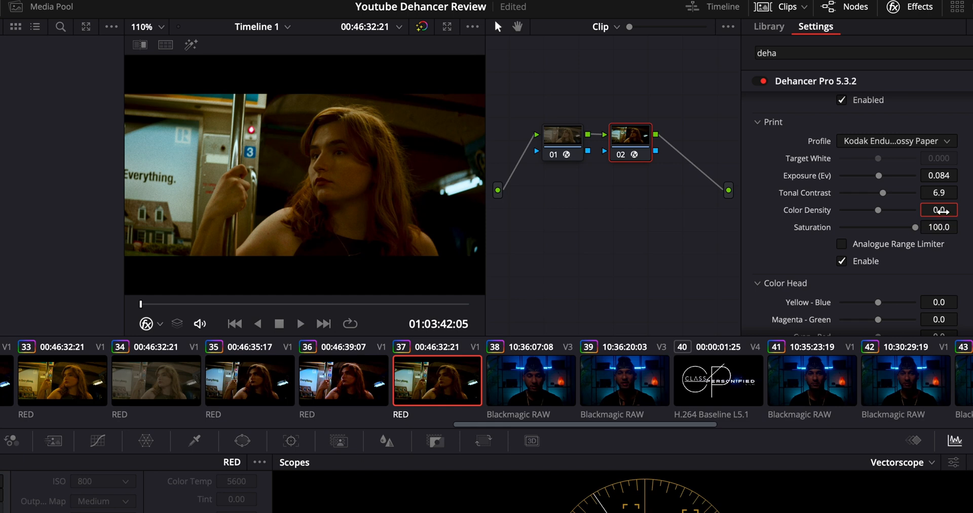
left_click_drag(879, 209, 912, 209)
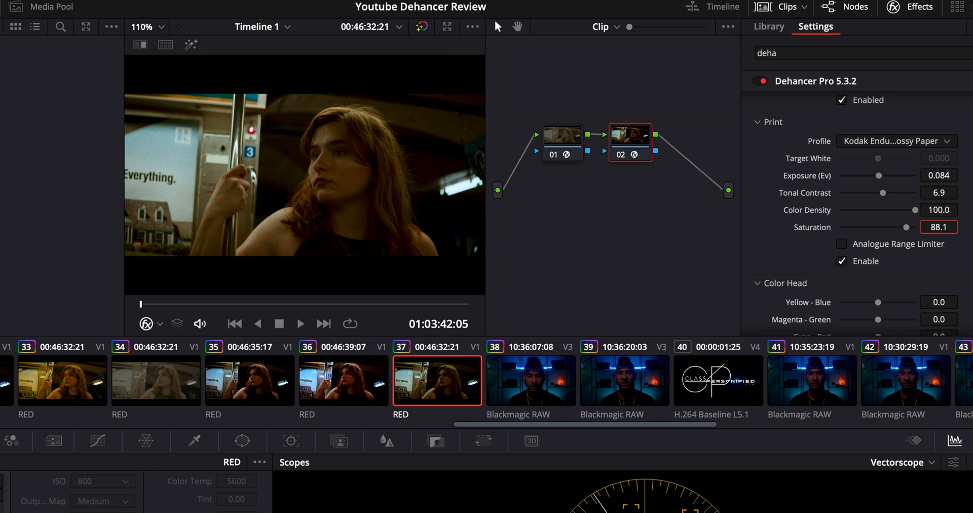
scroll("down", 3)
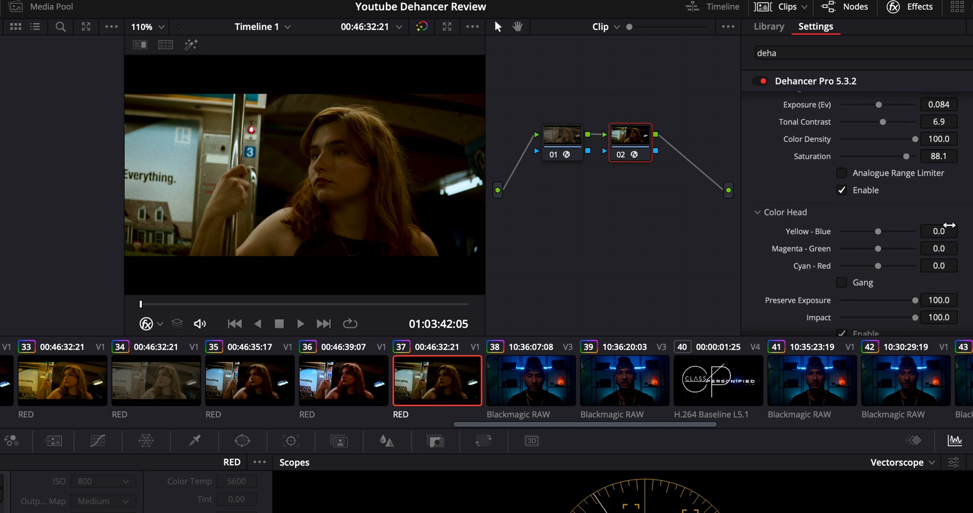
mouse_move(939, 231)
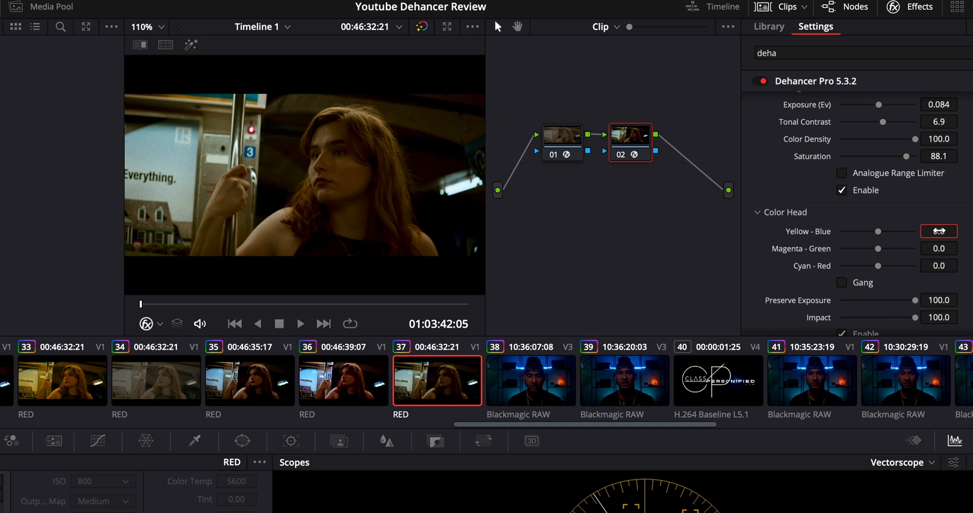
Enter Color Head values Yellow-Blue 6.9, Magenta-Green -2.3 and Cyan-Red -2.3
left_click(939, 231)
type("6.9")
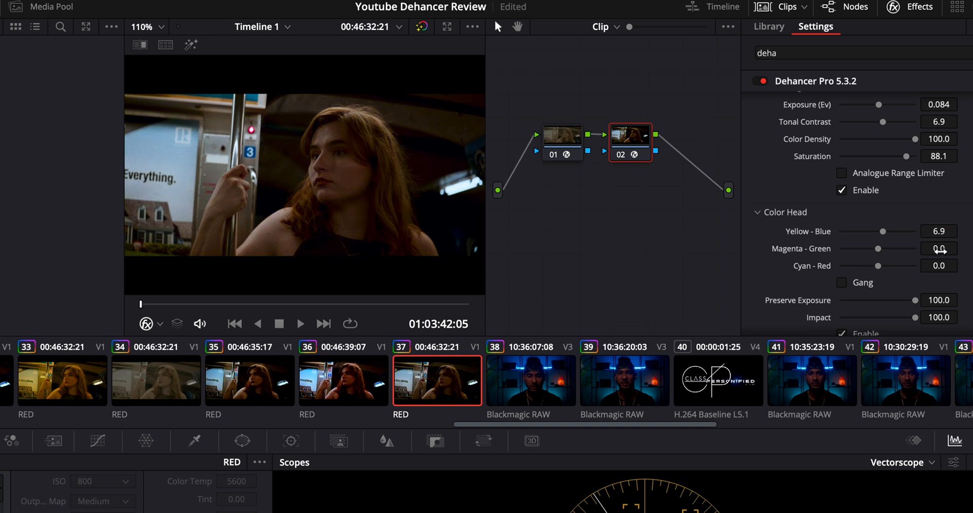
left_click(938, 248)
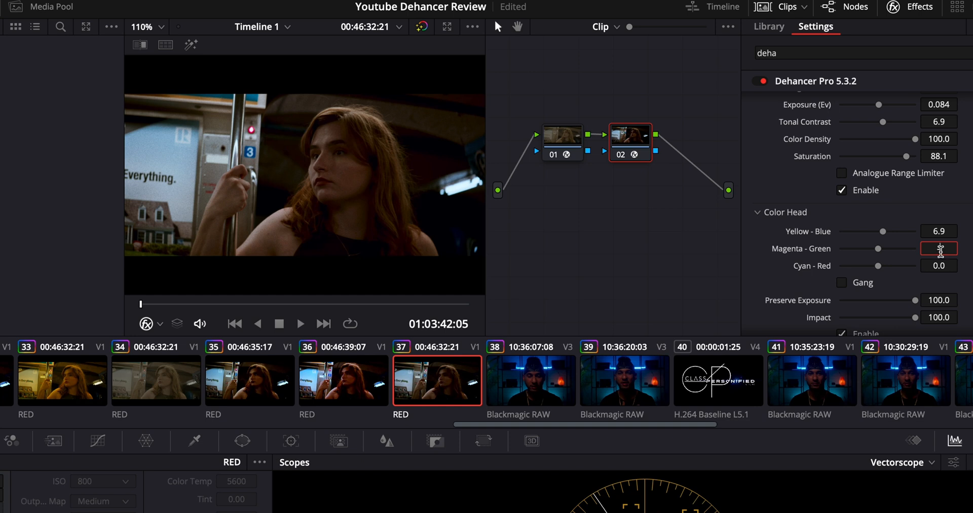
type("-2.3")
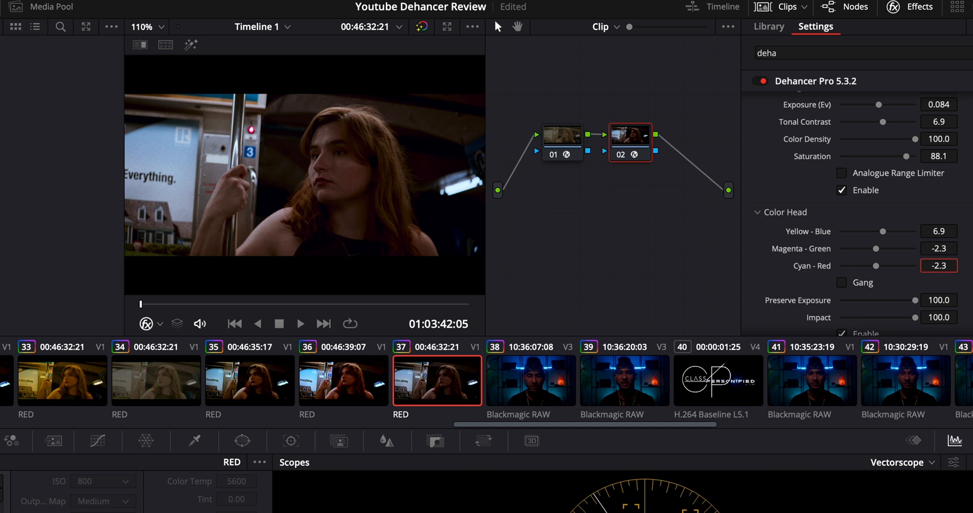
mouse_move(842, 290)
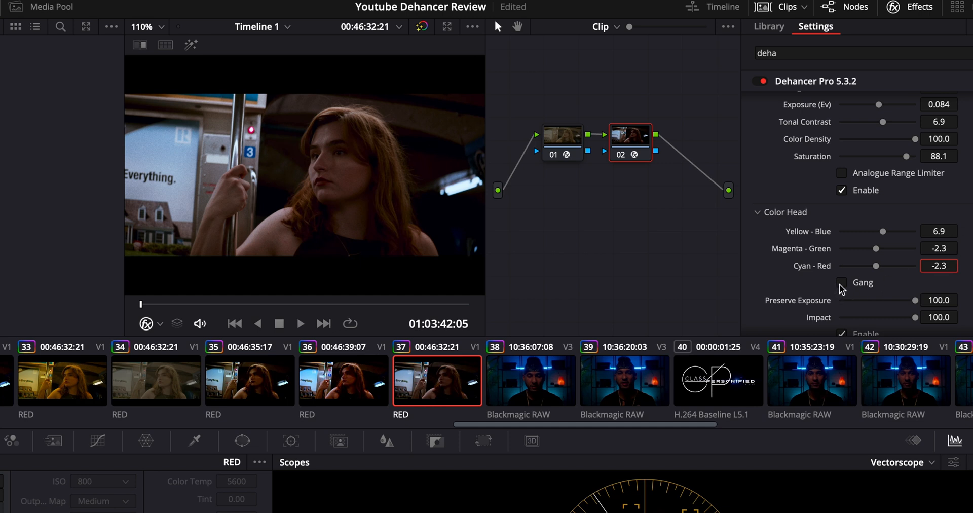
Toggle Gang on and off, then toggle Color Head enable to compare the look
left_click(843, 282)
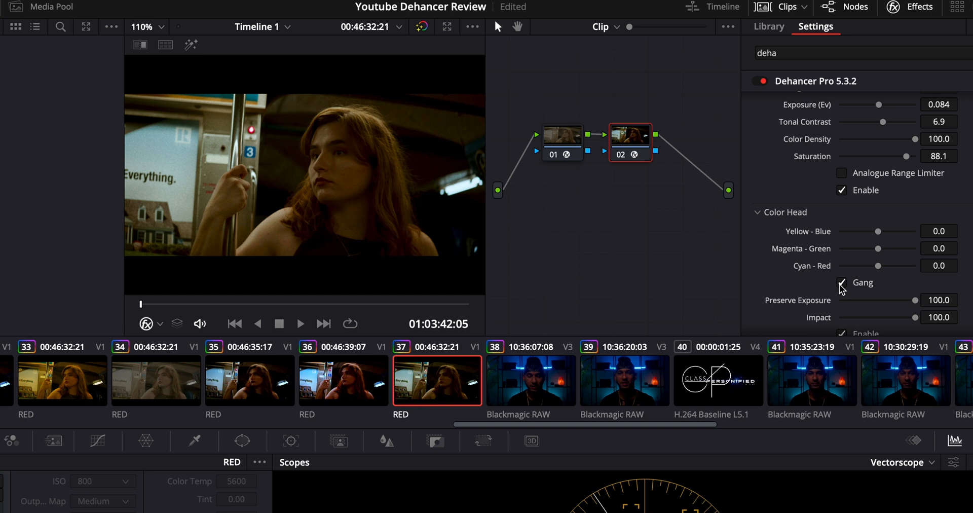
left_click(841, 283)
type("90")
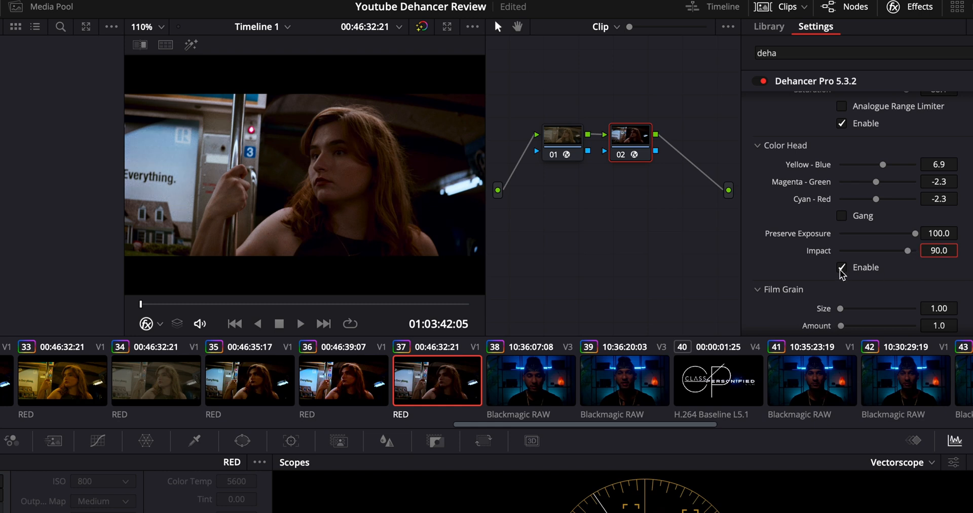
left_click(842, 267)
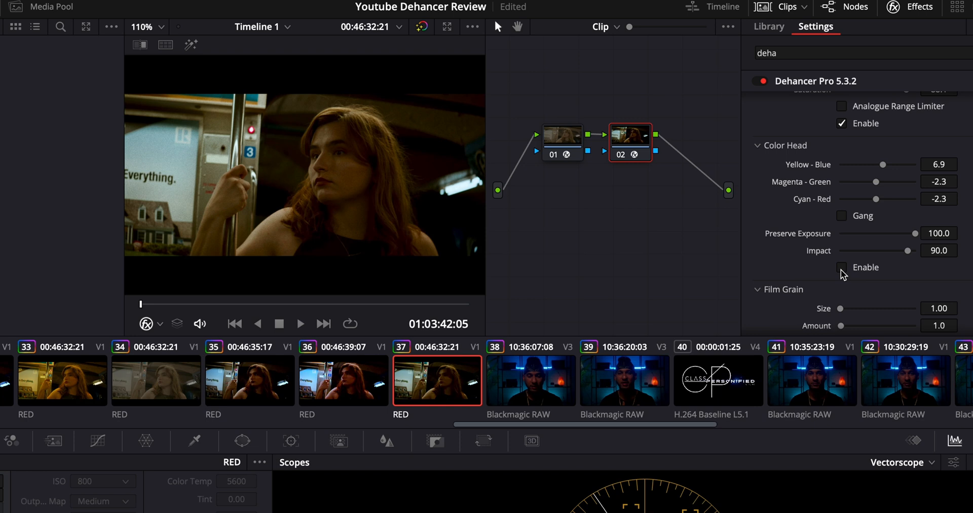
left_click(843, 267)
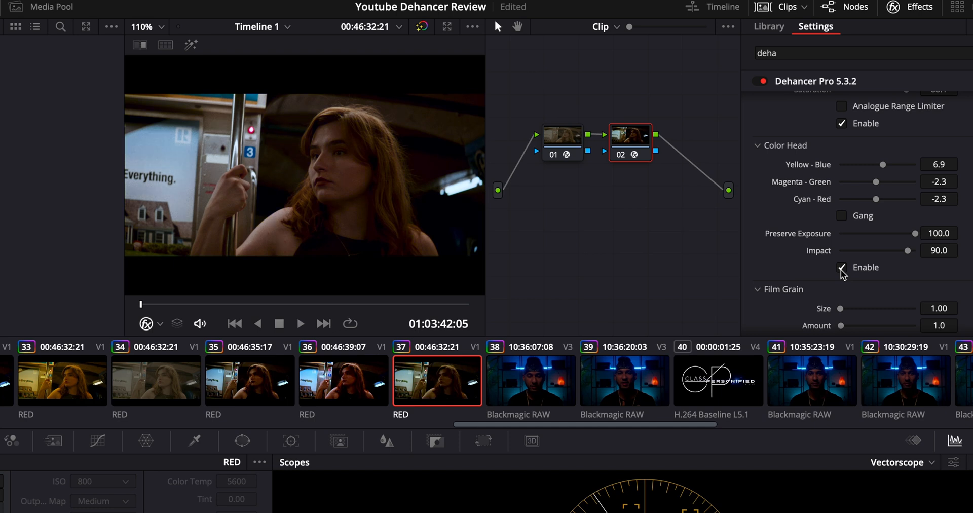
left_click(843, 267)
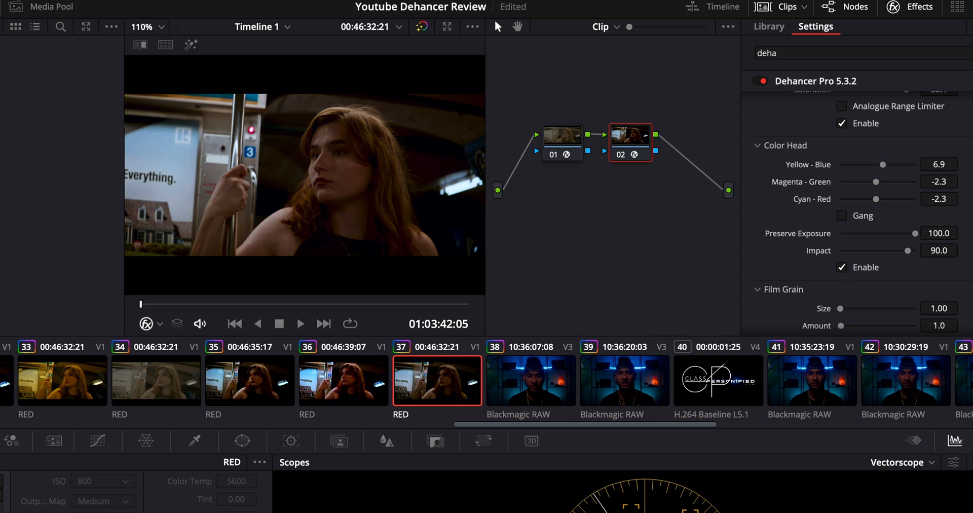
scroll("down", 3)
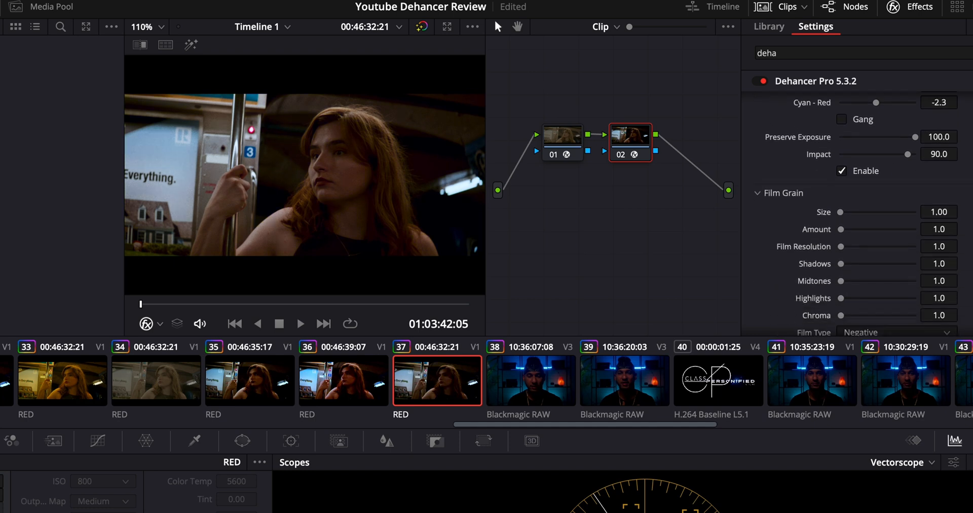
scroll("down", 3)
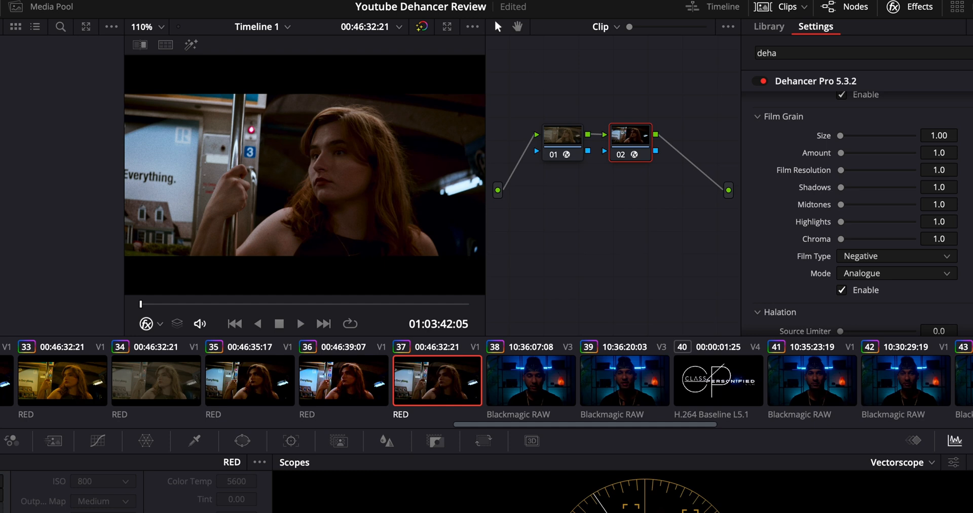
scroll("down", 3)
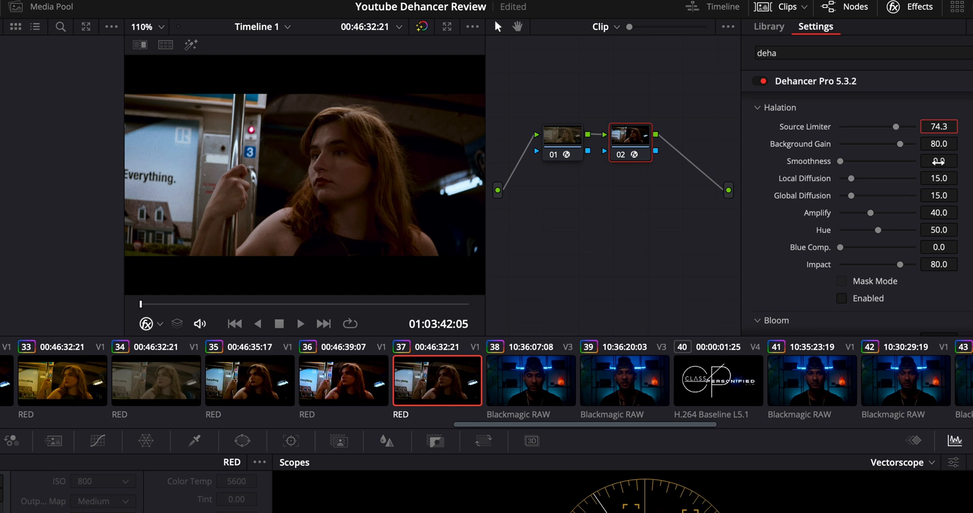
Set halation smoothness 47.7 and global diffusion 39.5, then toggle halation on to compare
left_click(939, 161)
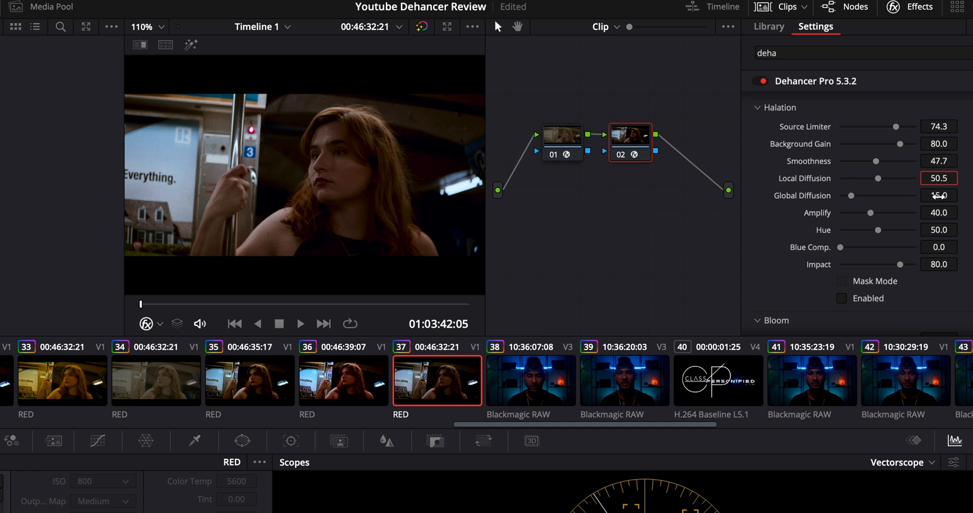
left_click(939, 195)
type("39.5")
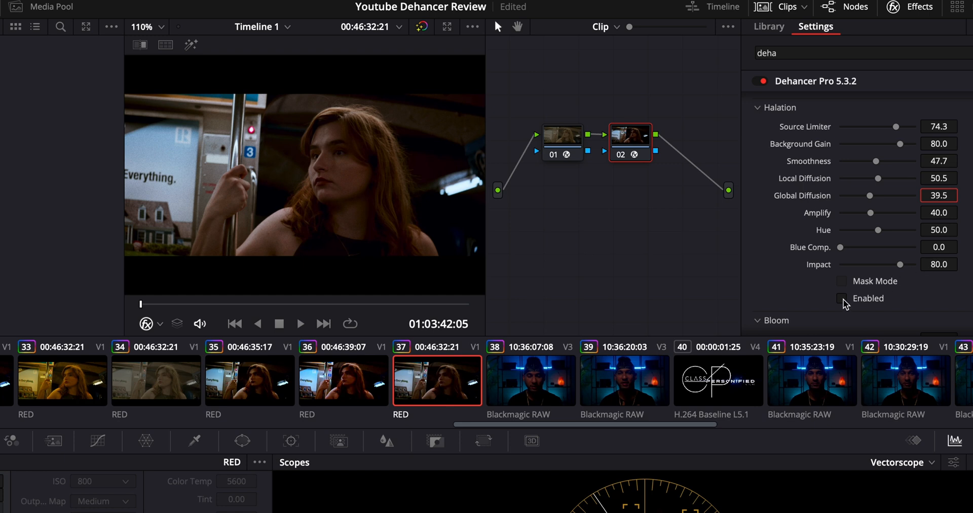
left_click(841, 298)
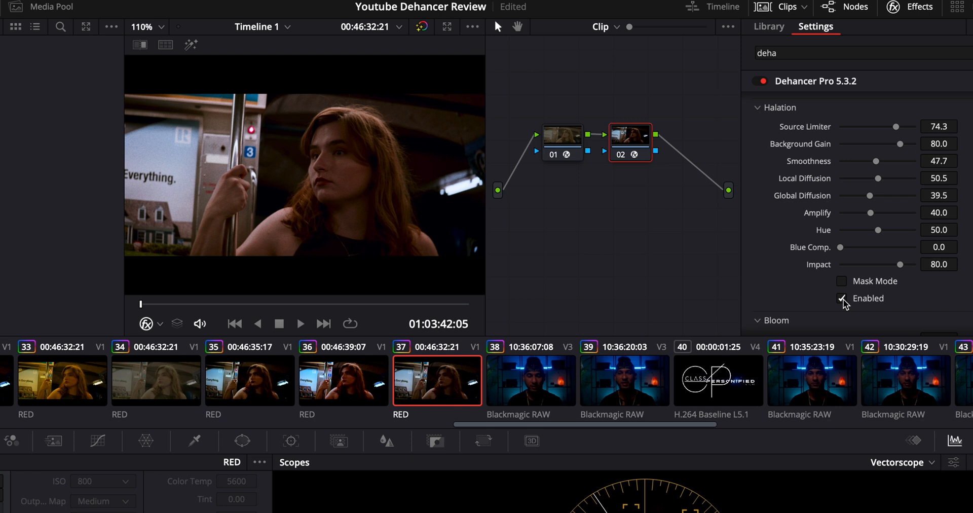
left_click(842, 298)
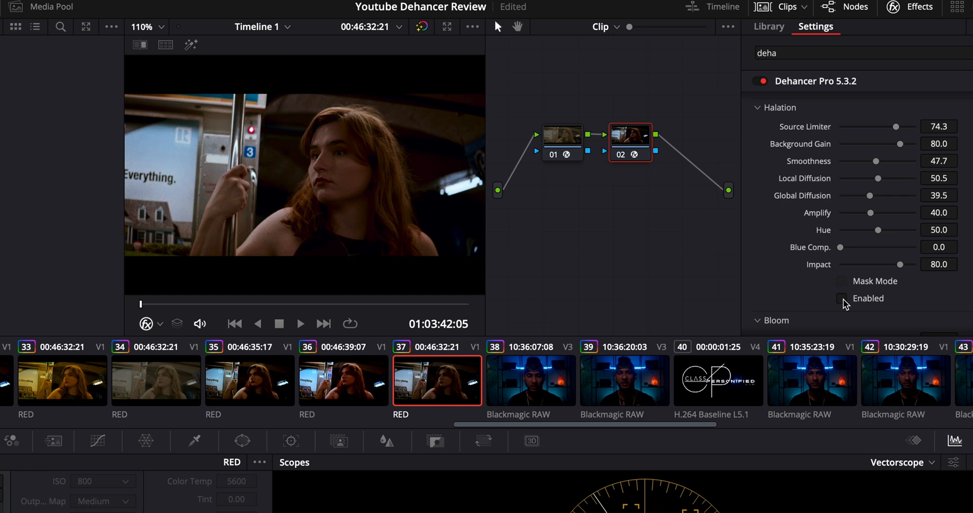
left_click(843, 298)
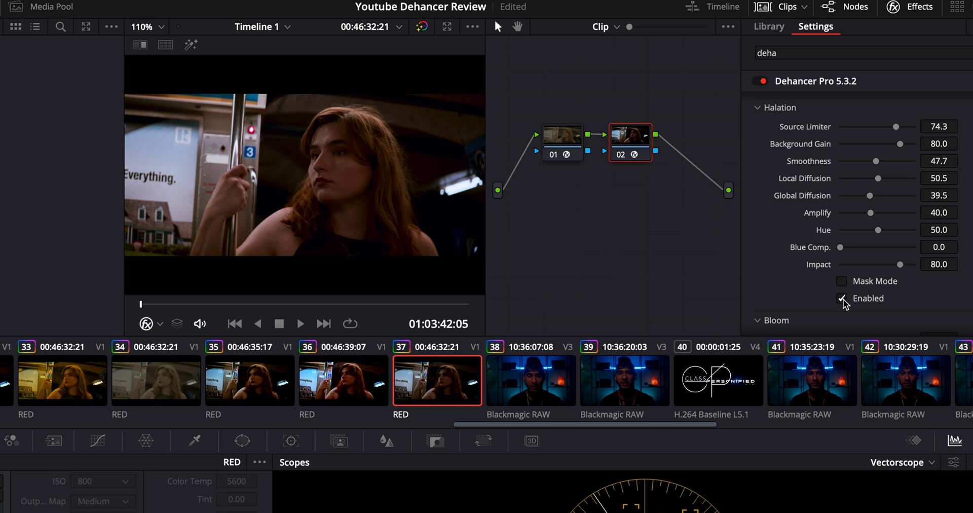
left_click(843, 299)
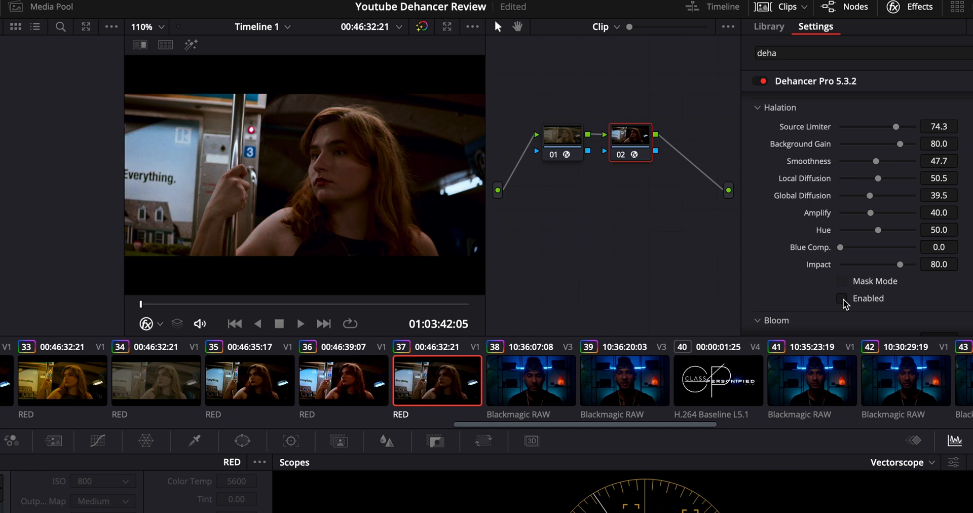
left_click(842, 298)
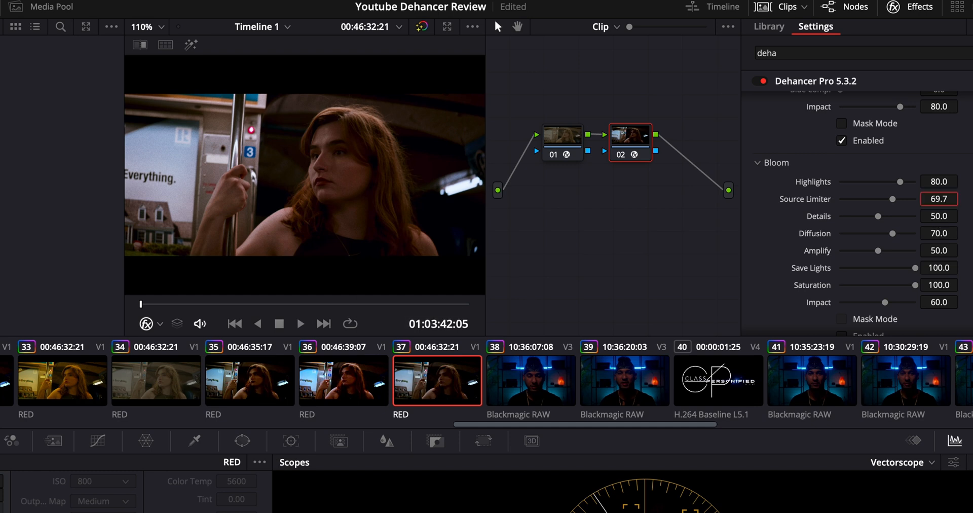
Enter bloom Amplify 78.9 and tick Enabled to switch bloom on
left_click(940, 216)
type("75.3")
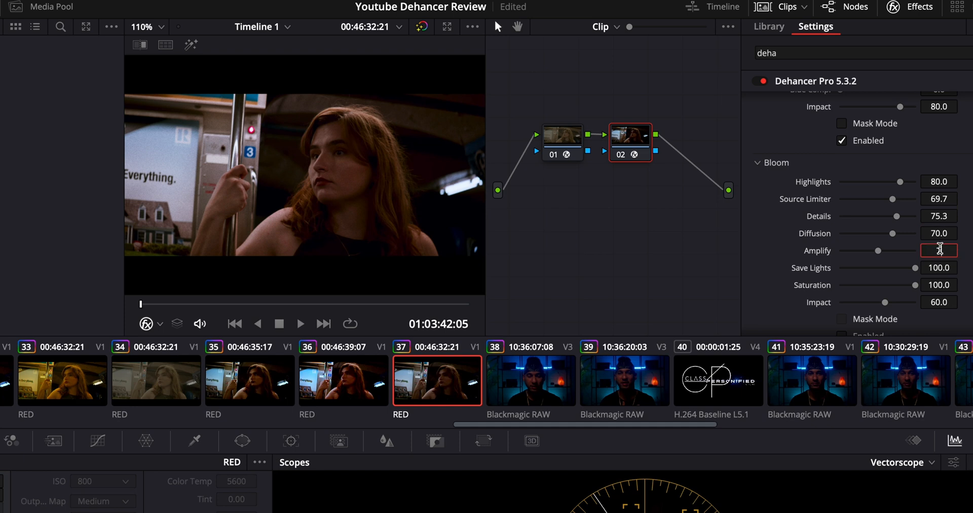
type("76.3")
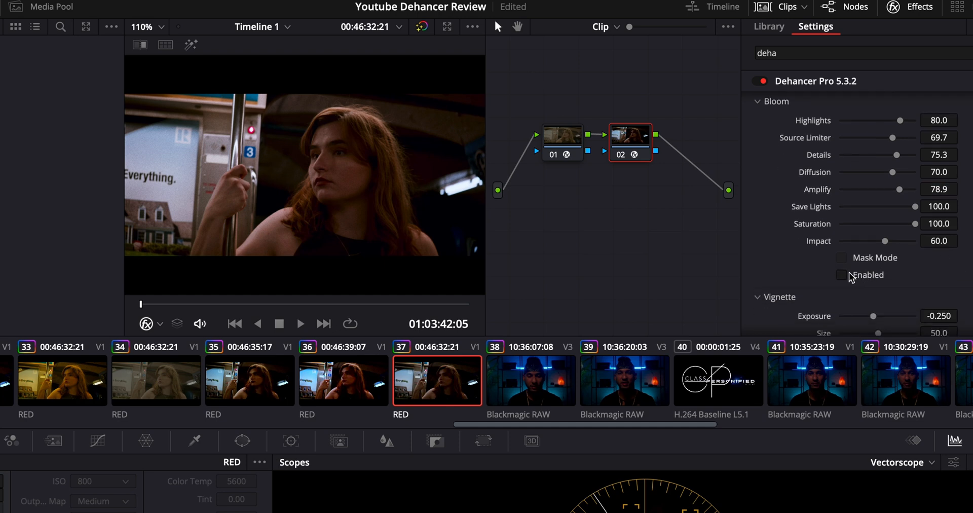
left_click(842, 275)
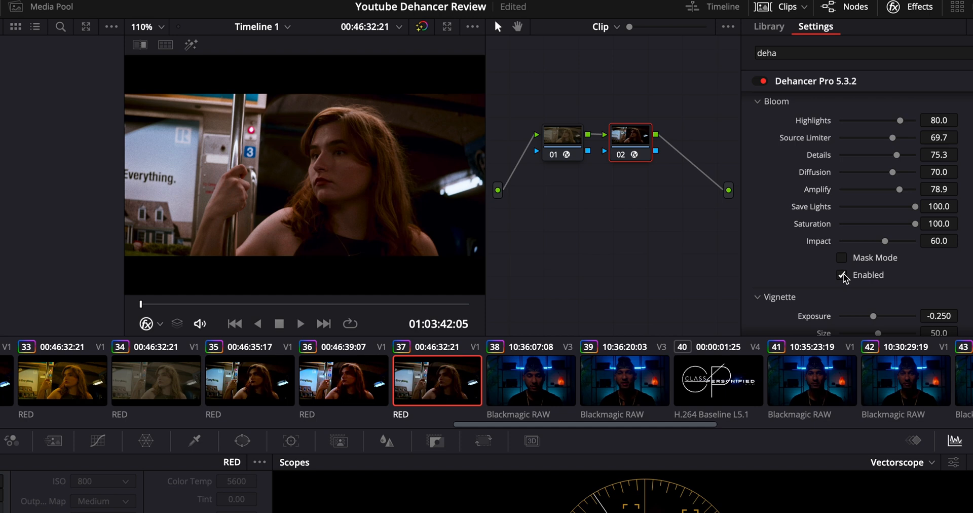
left_click(841, 275)
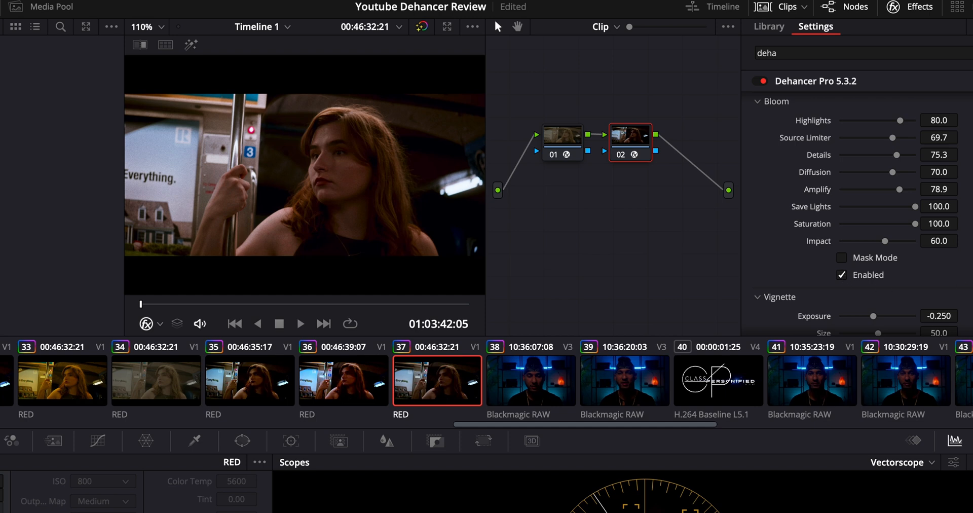
scroll("down", 3)
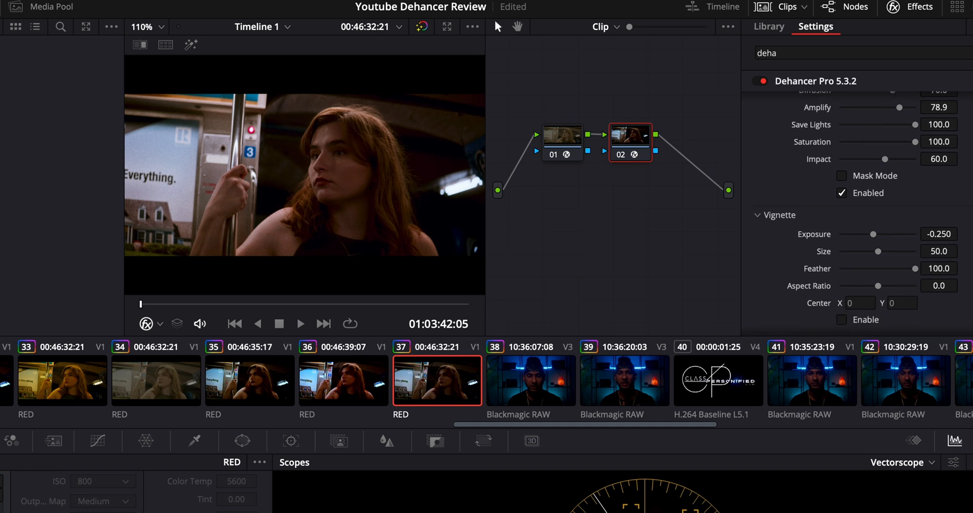
scroll("down", 3)
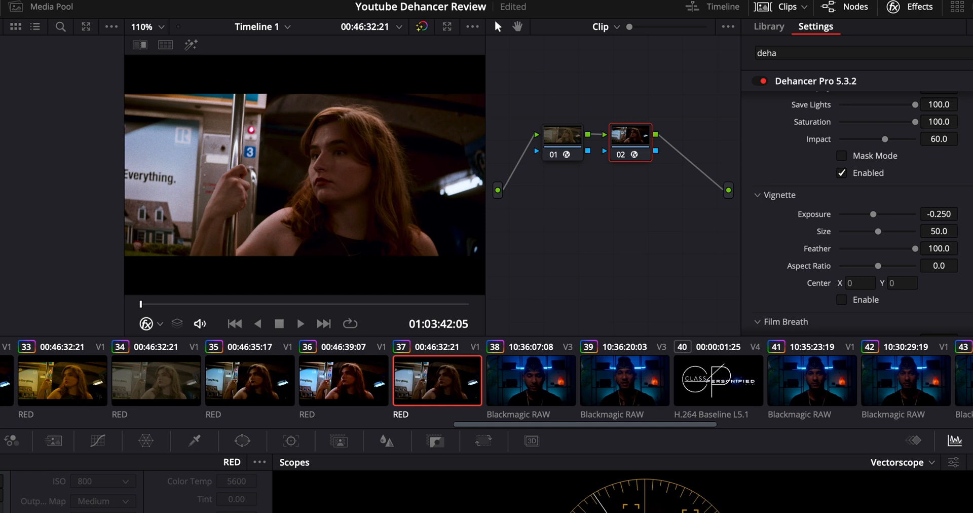
mouse_move(962, 245)
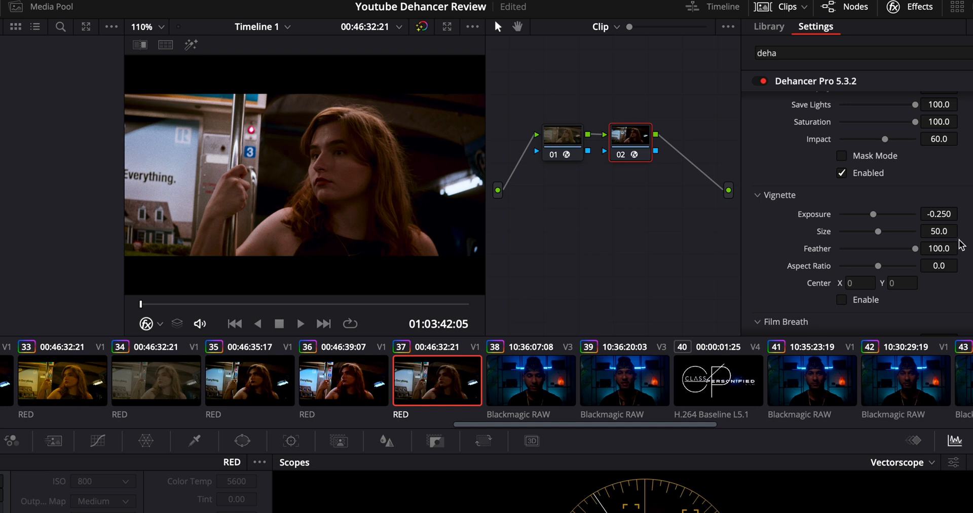
mouse_move(940, 232)
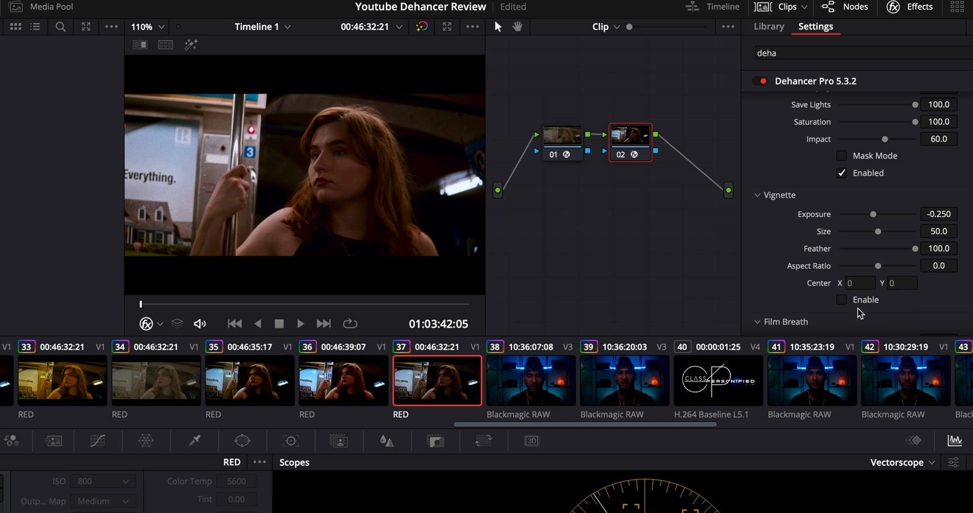
mouse_move(857, 314)
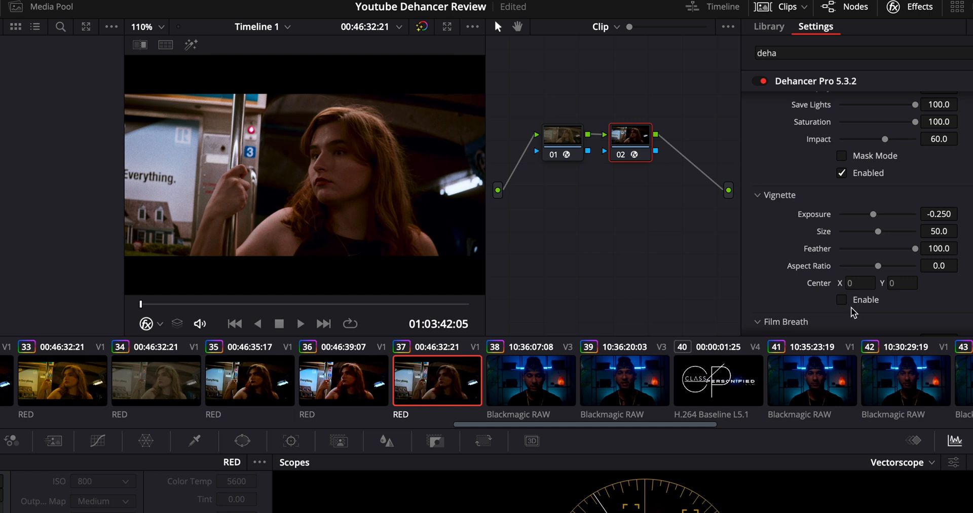
mouse_move(849, 309)
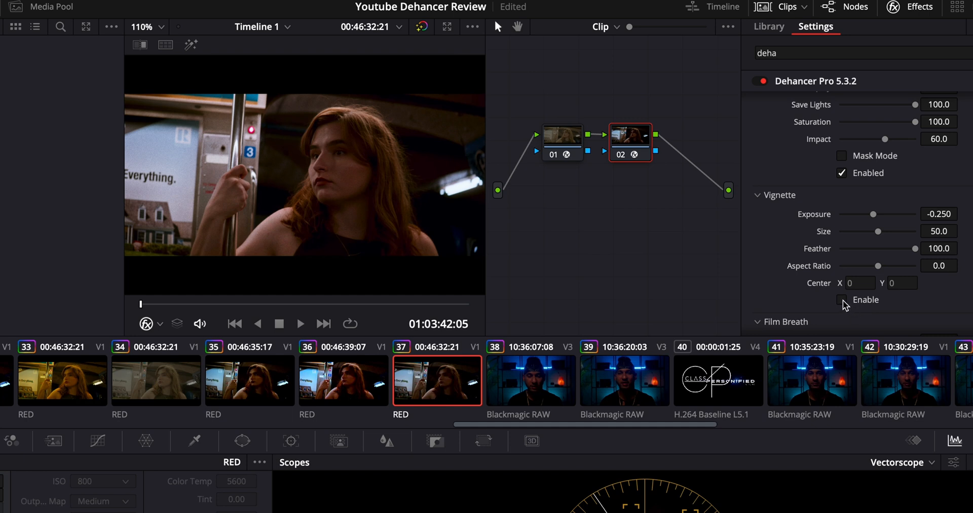
left_click(842, 300)
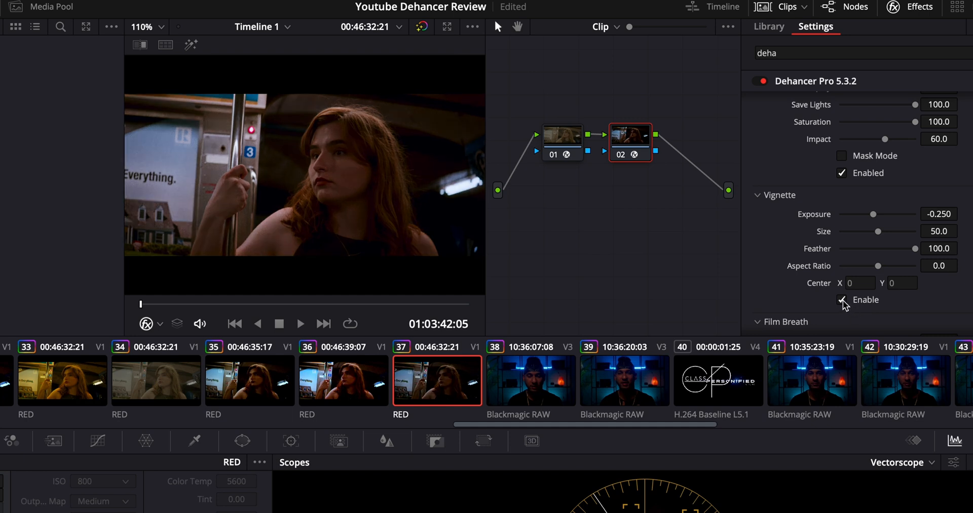
left_click(842, 300)
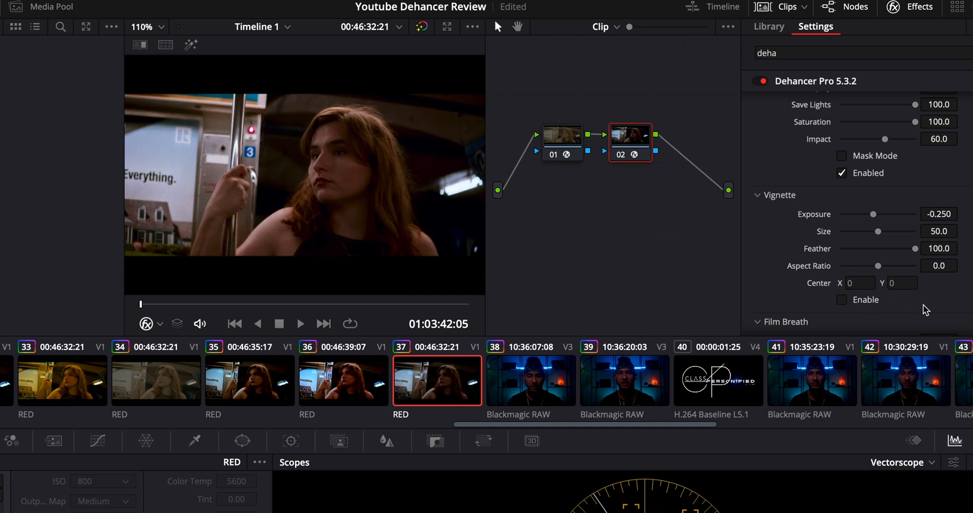
scroll("down", 3)
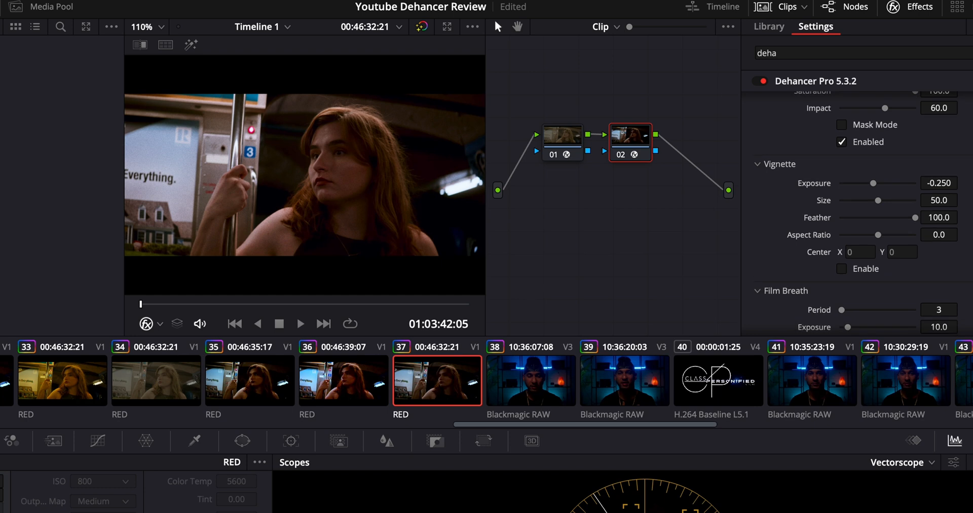
scroll("down", 3)
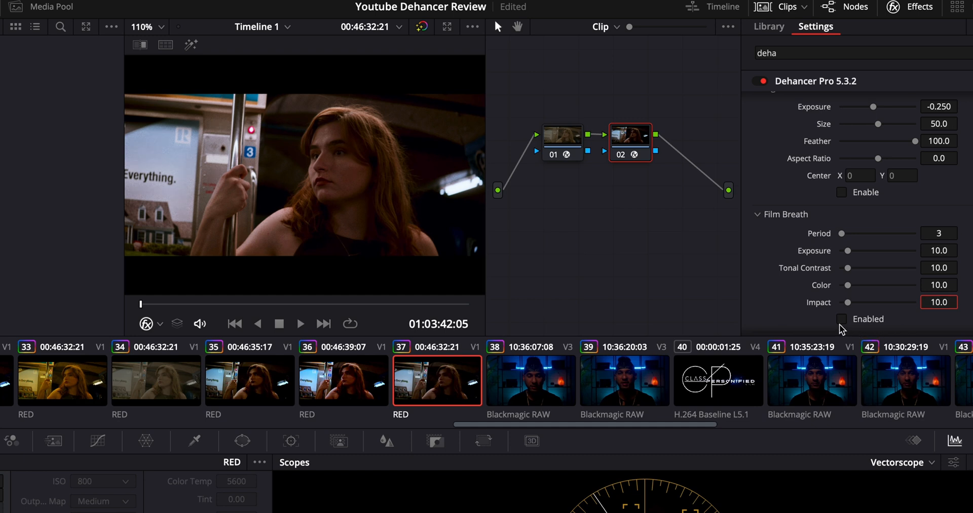
left_click(299, 323)
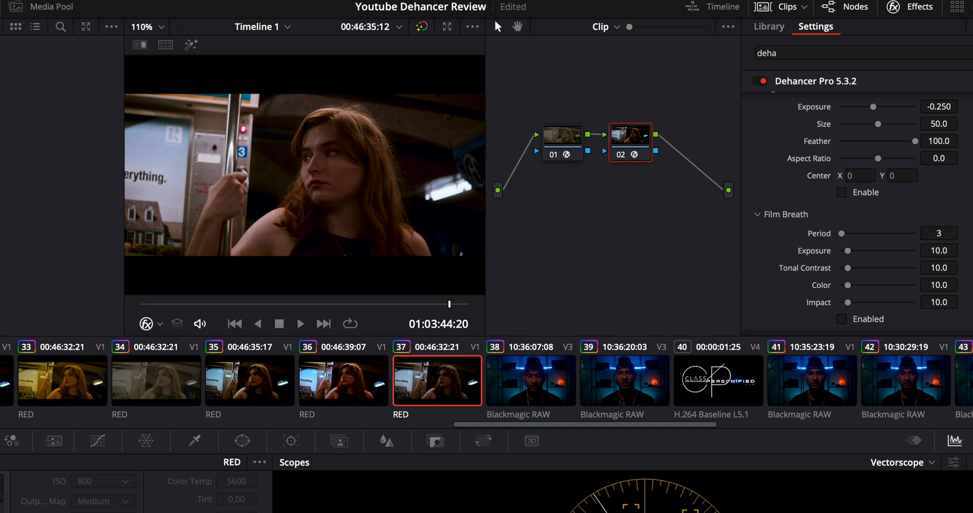
scroll("down", 3)
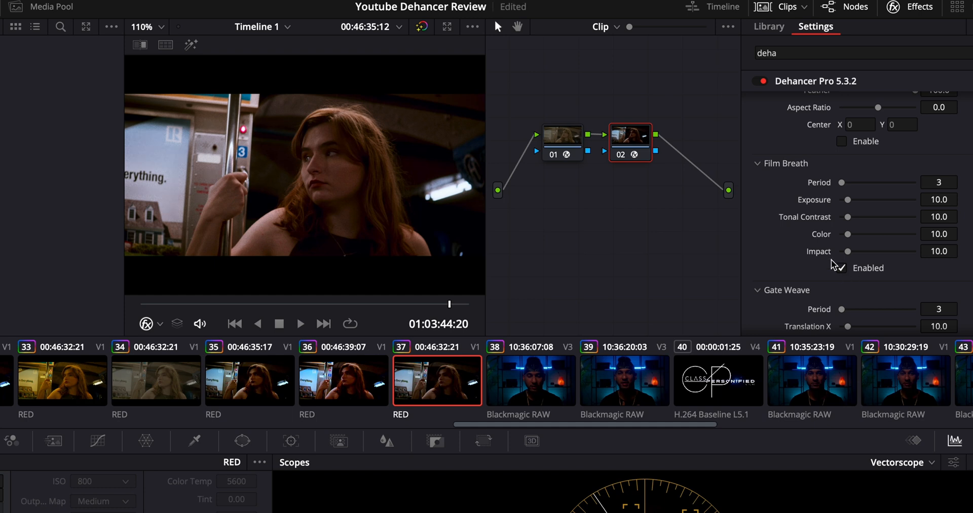
left_click(843, 267)
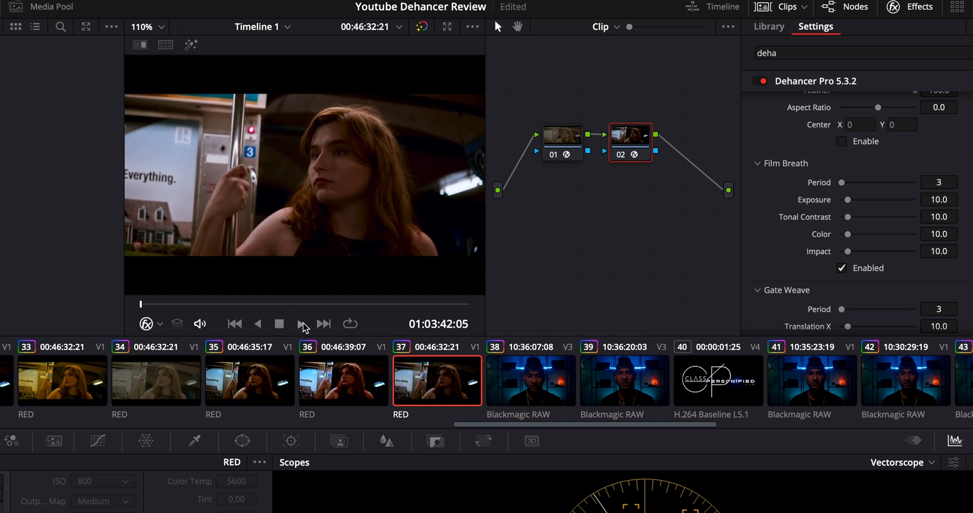
left_click(299, 324)
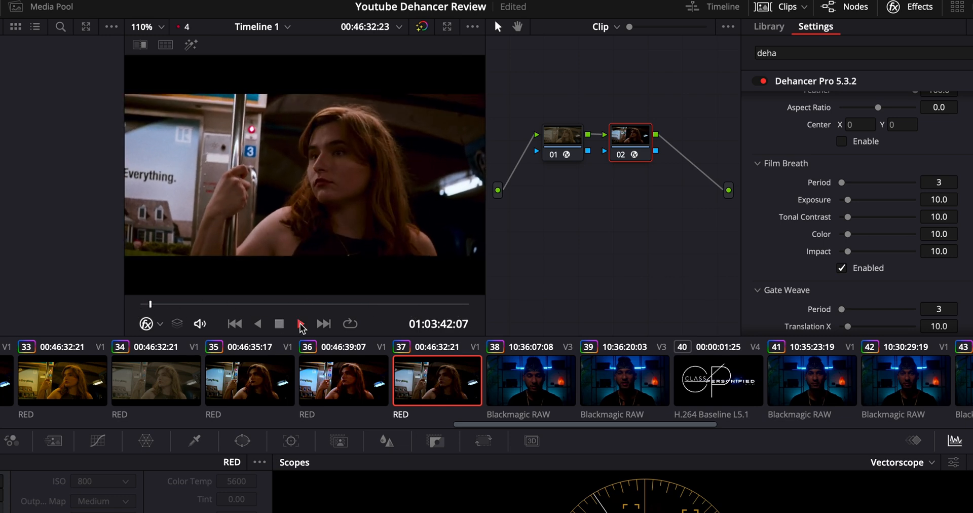
left_click(299, 324)
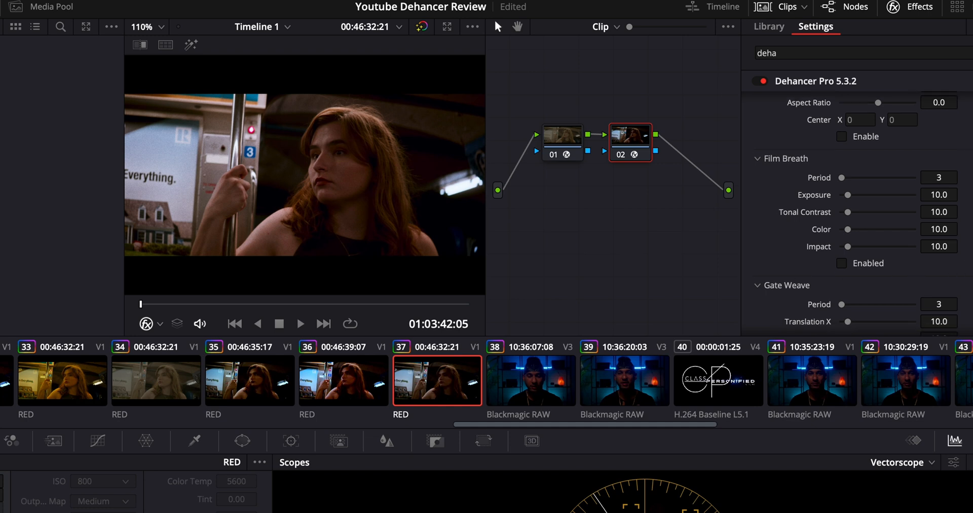
scroll("down", 3)
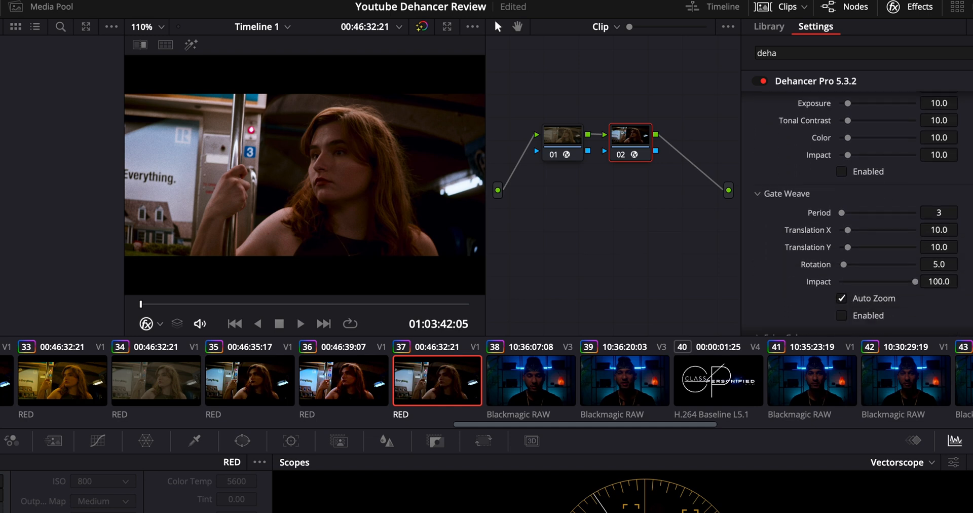
scroll("down", 3)
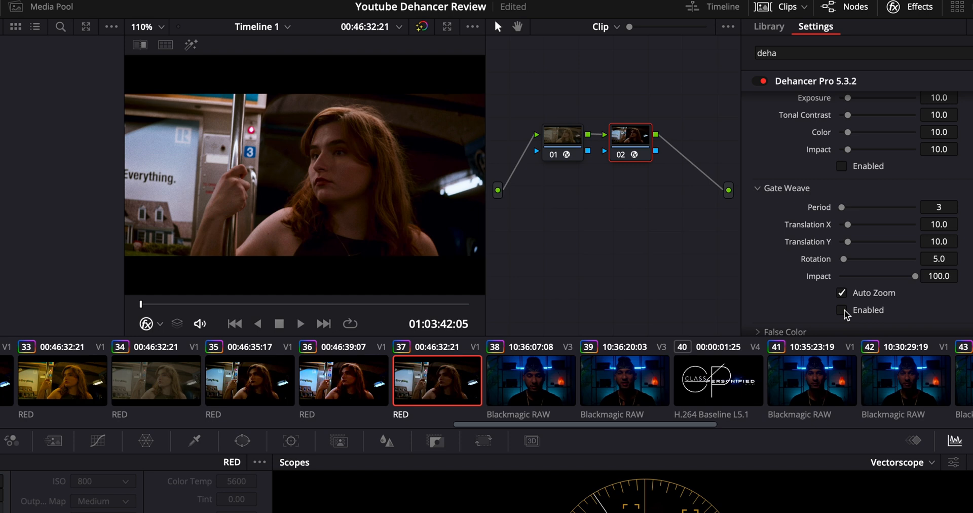
left_click(842, 310)
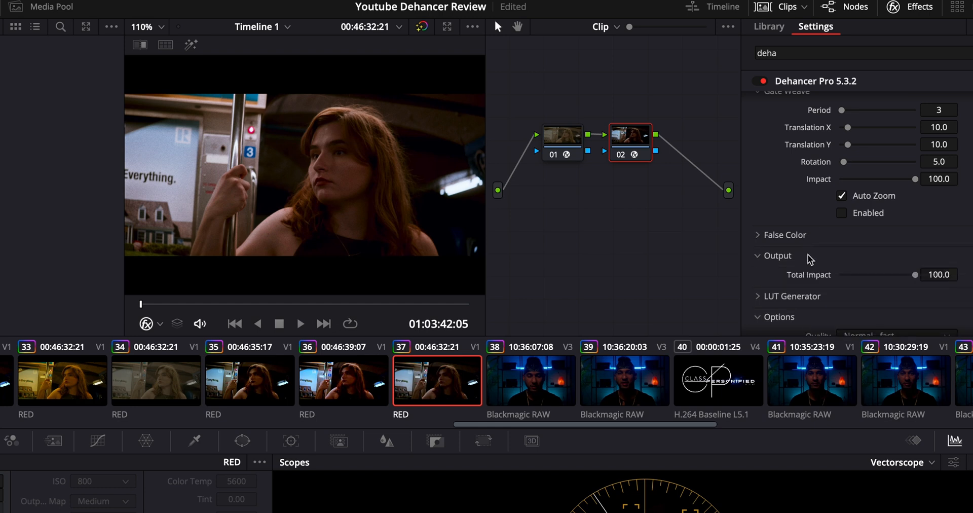
Collapse the Output section of the Dehancer Pro settings
left_click(777, 255)
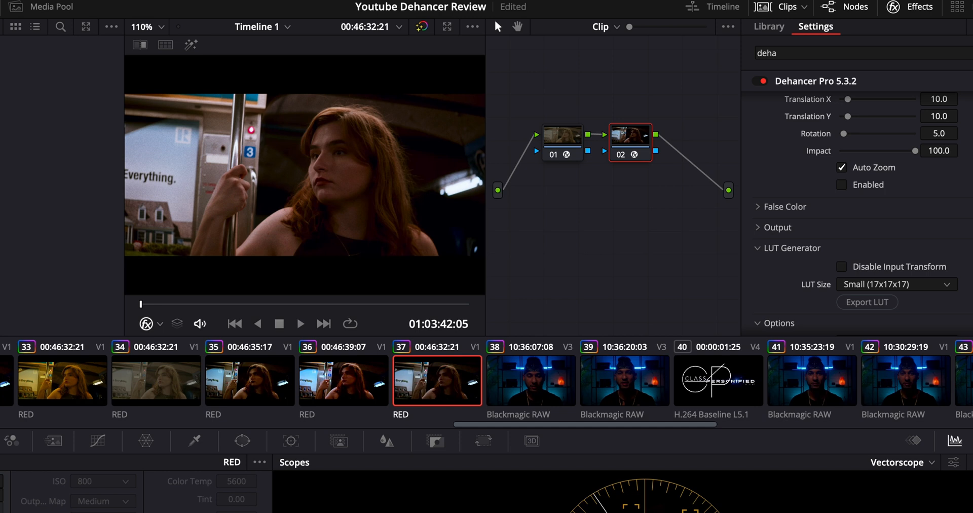
mouse_move(867, 328)
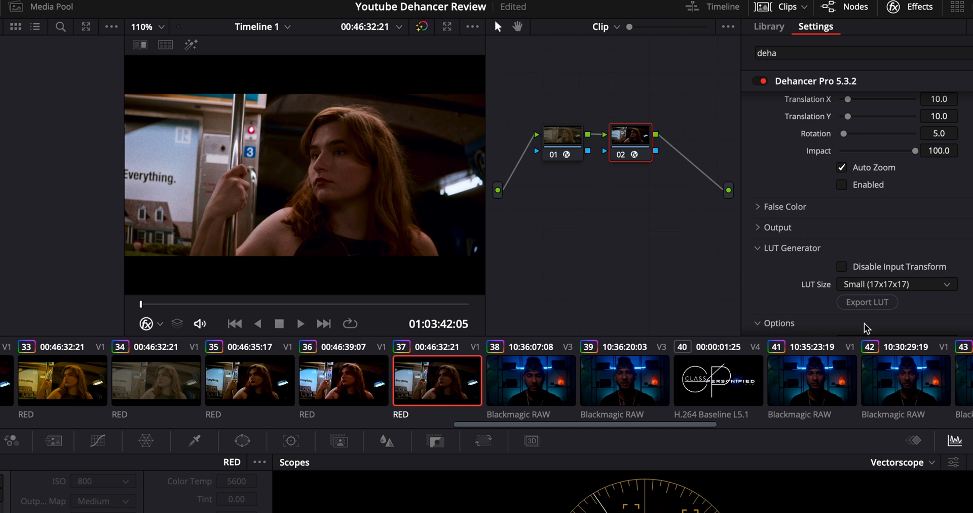
mouse_move(758, 292)
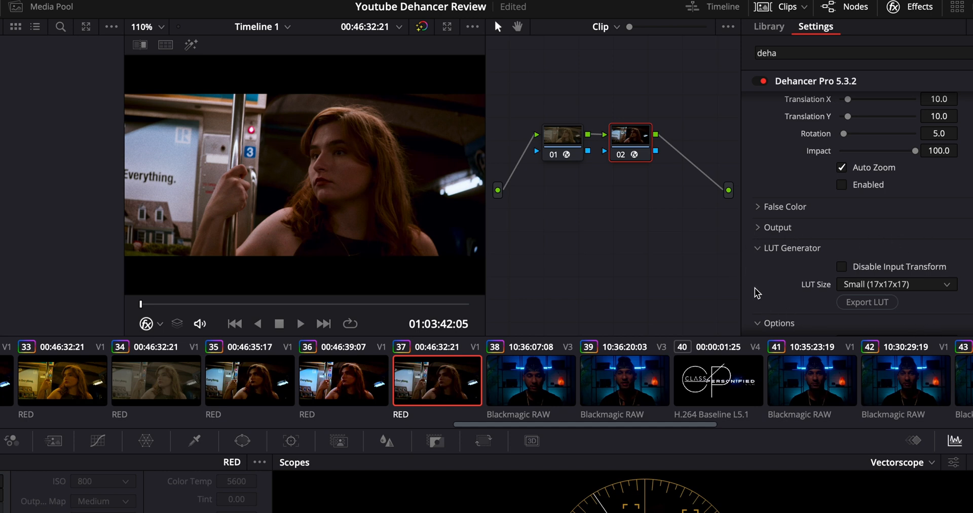